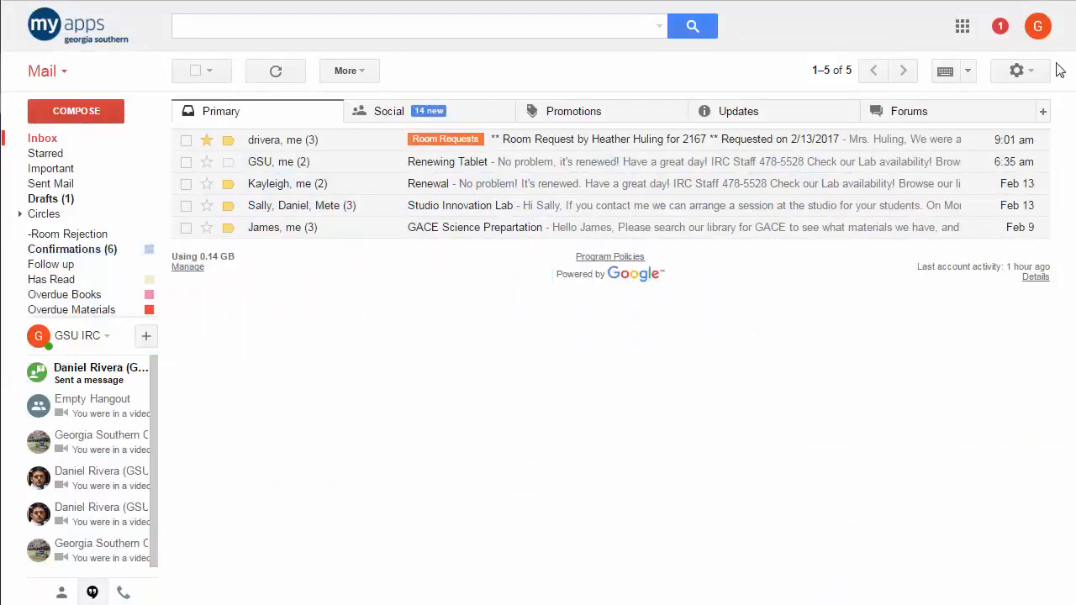
Go from the inbox to the Settings page via the gear menu
left_click(1016, 71)
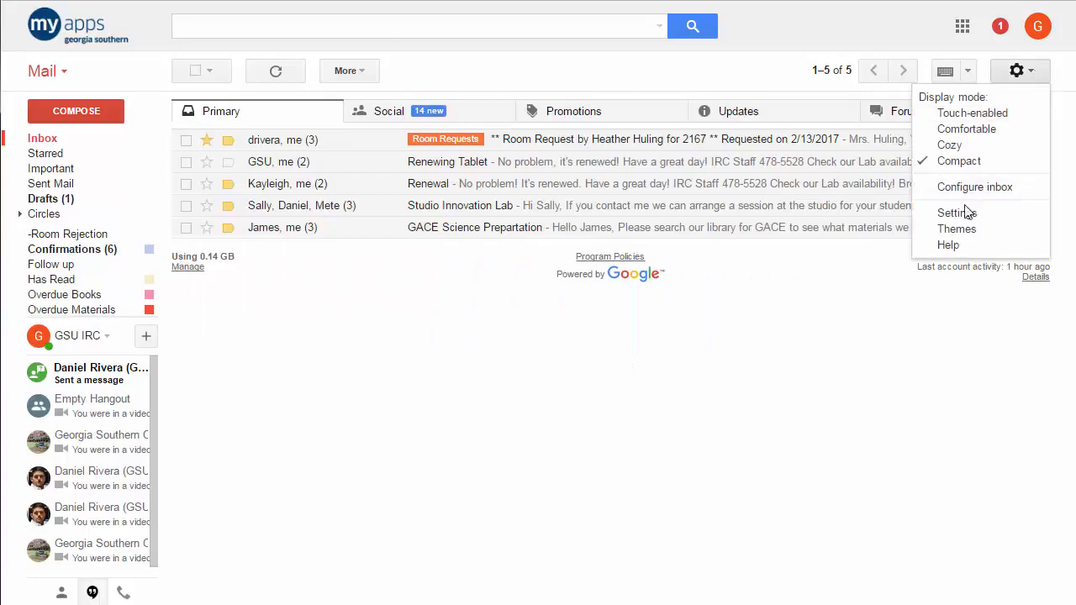
left_click(955, 212)
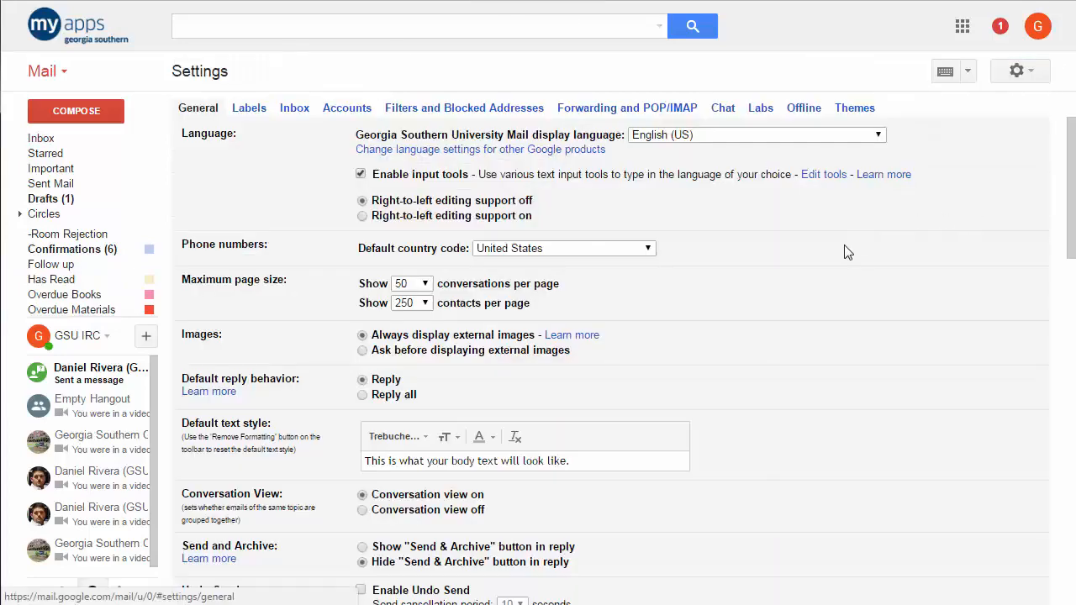
mouse_move(869, 259)
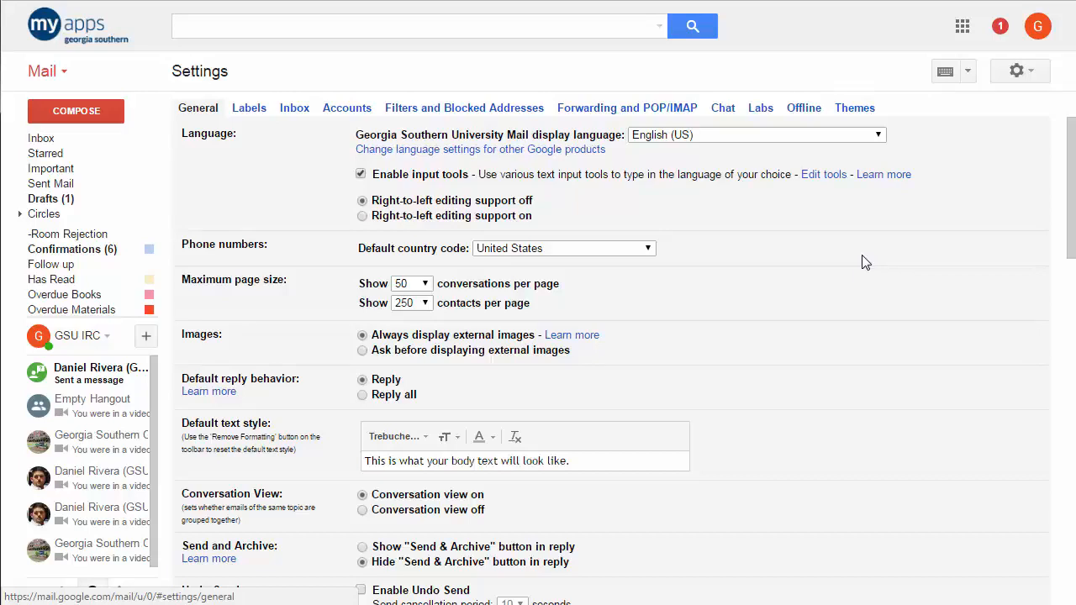
Enable Undo Send and set the send cancellation period to 20 seconds
scroll("down", 3)
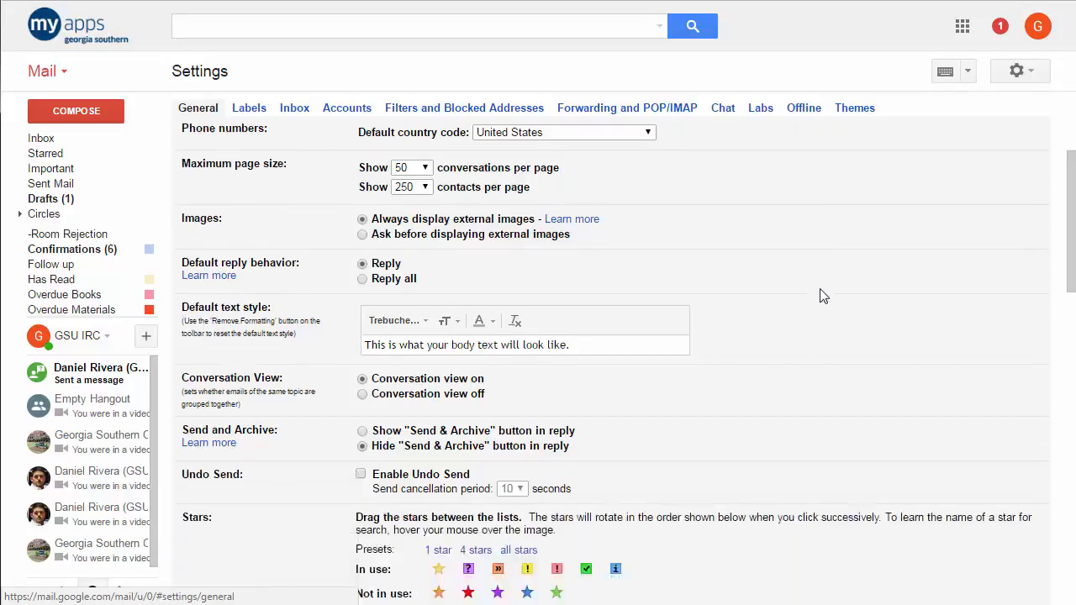
scroll("down", 3)
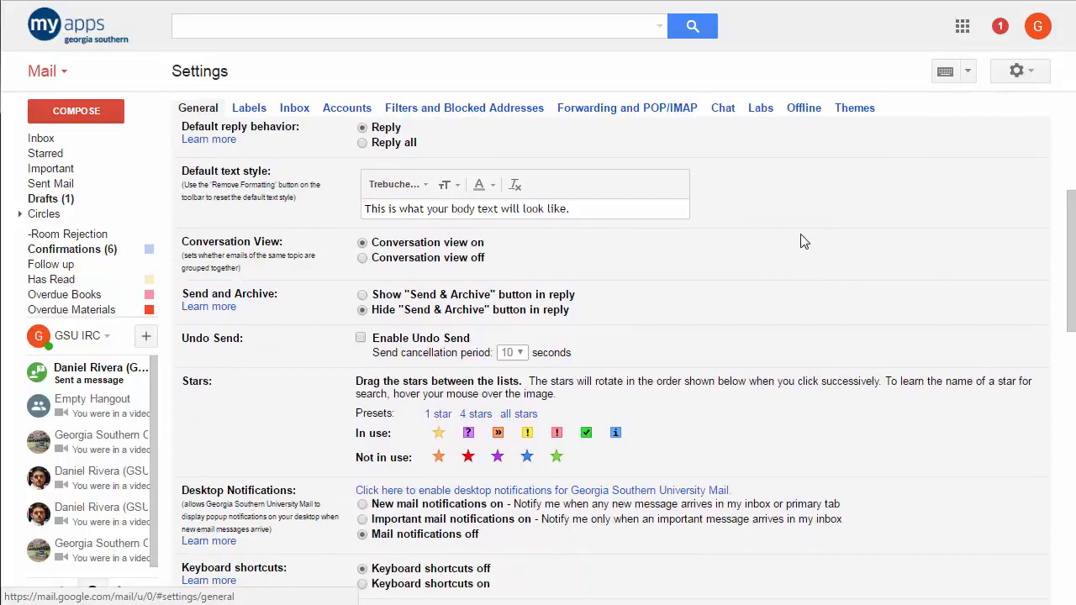
mouse_move(825, 255)
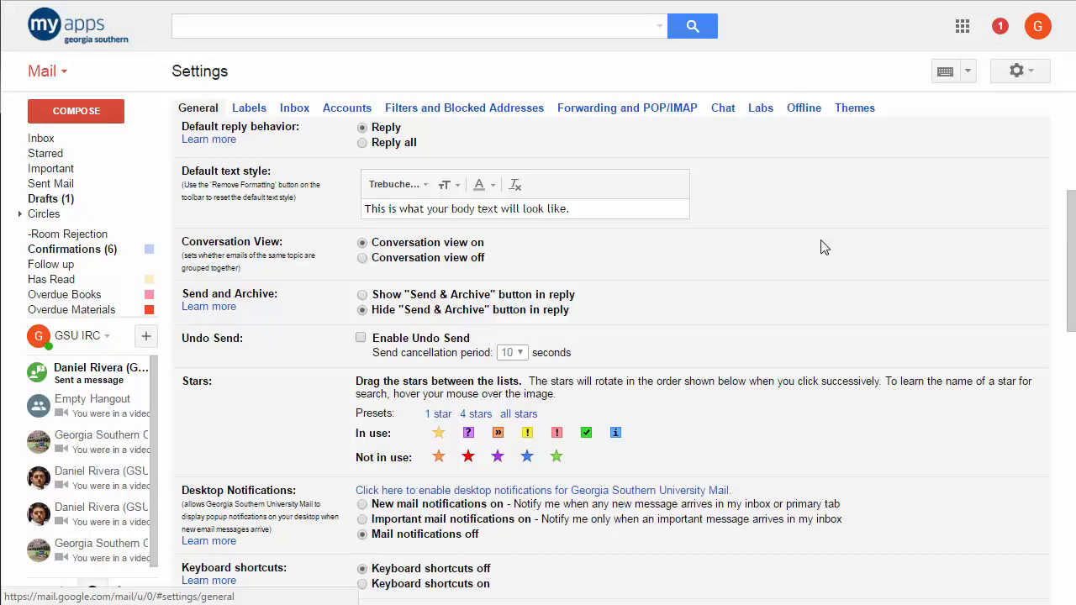
mouse_move(836, 283)
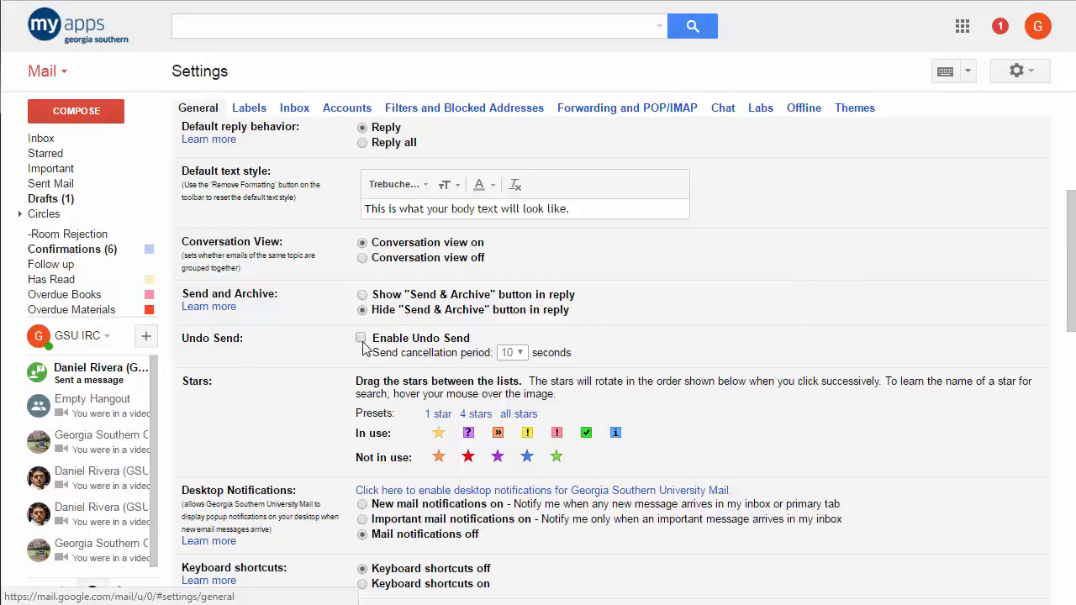
left_click(361, 338)
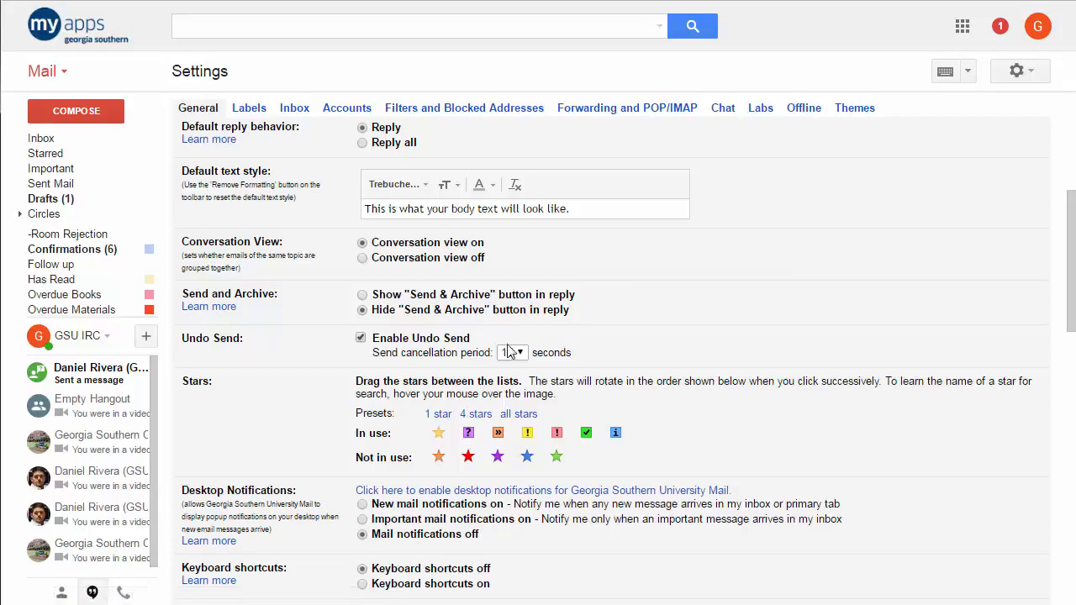
left_click(511, 353)
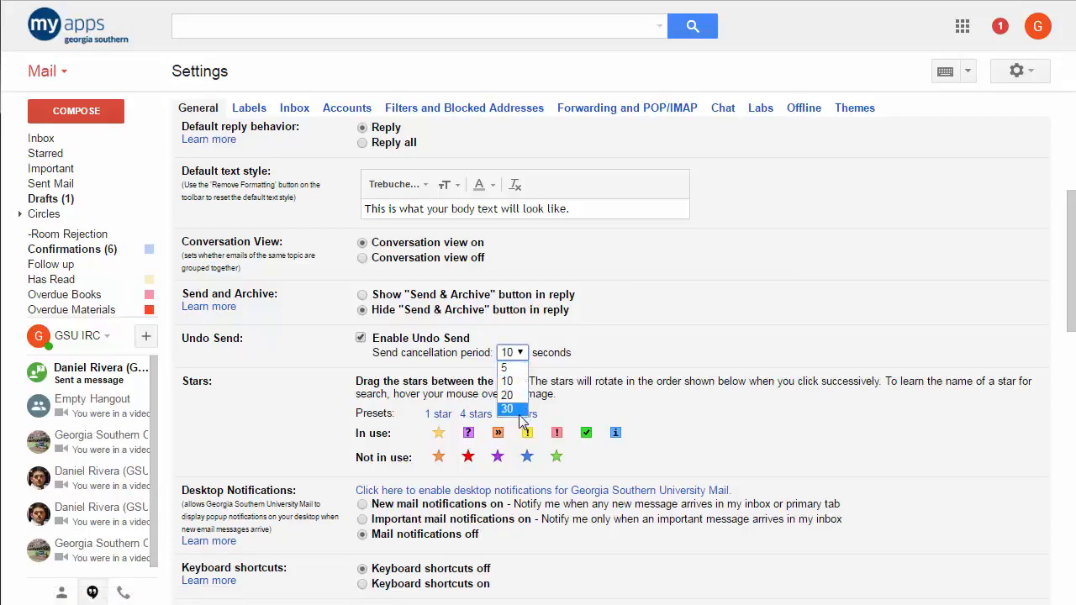
mouse_move(508, 395)
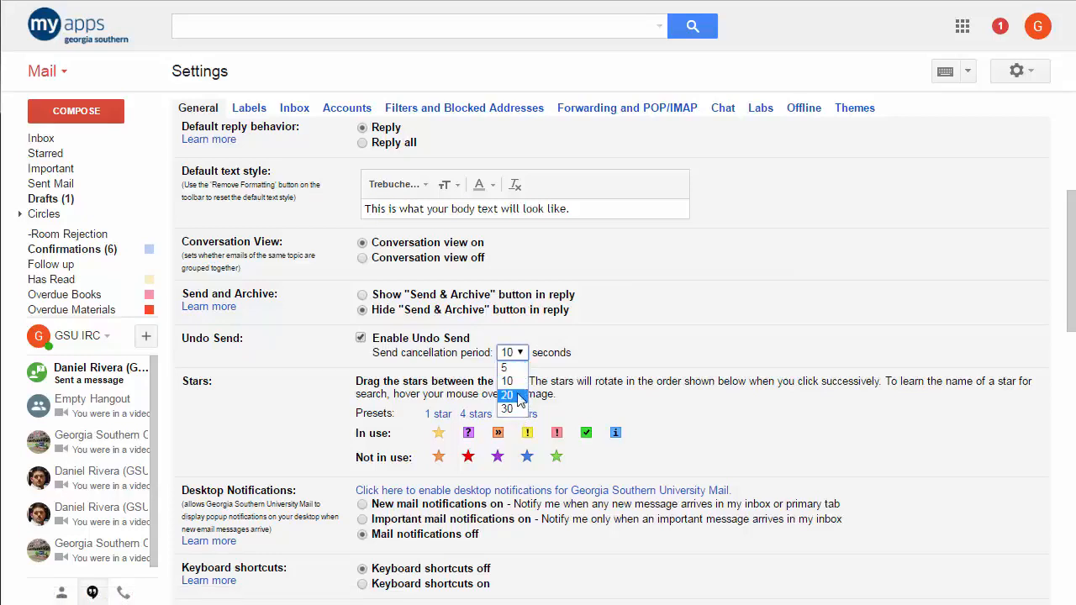
left_click(507, 395)
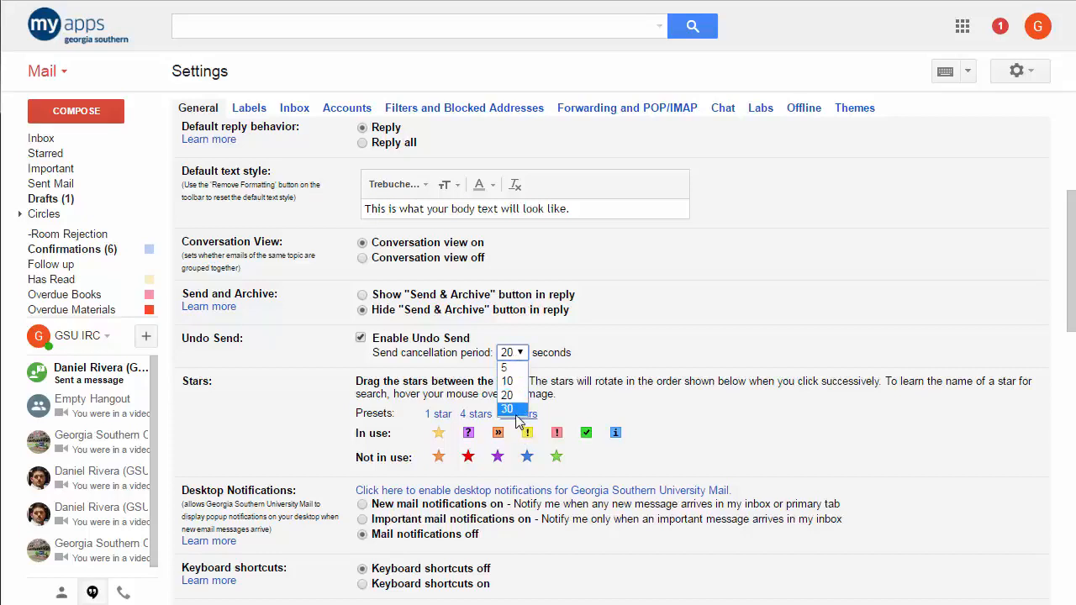
left_click(508, 410)
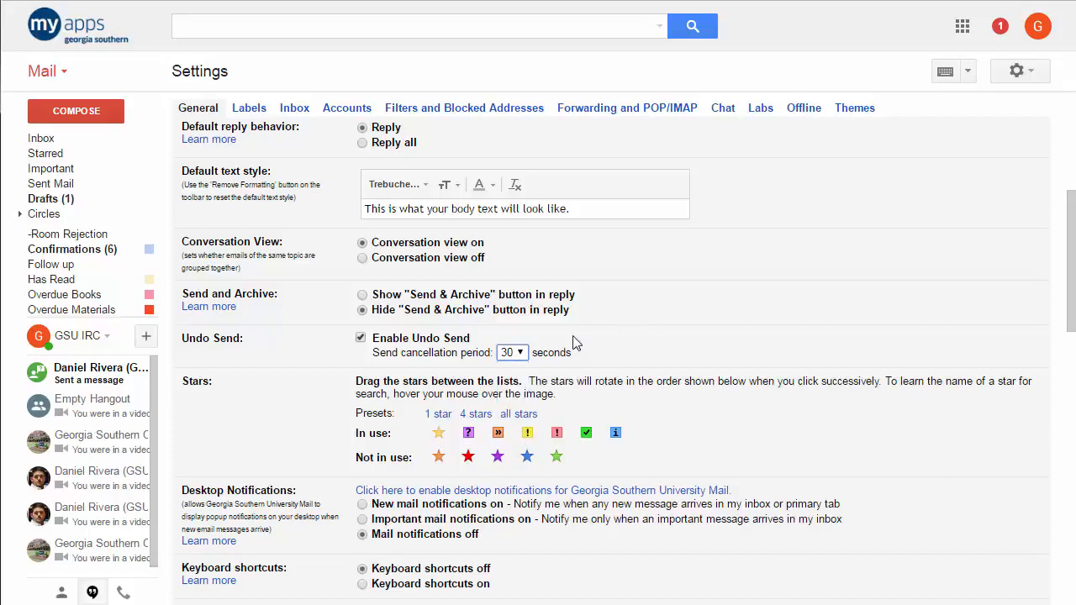
left_click(511, 353)
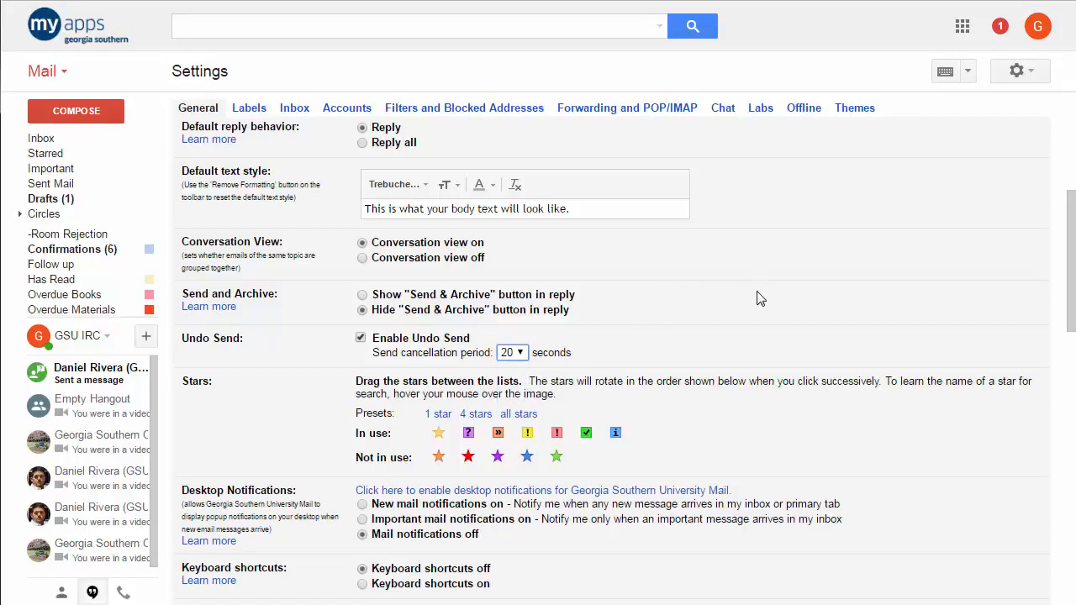
mouse_move(763, 300)
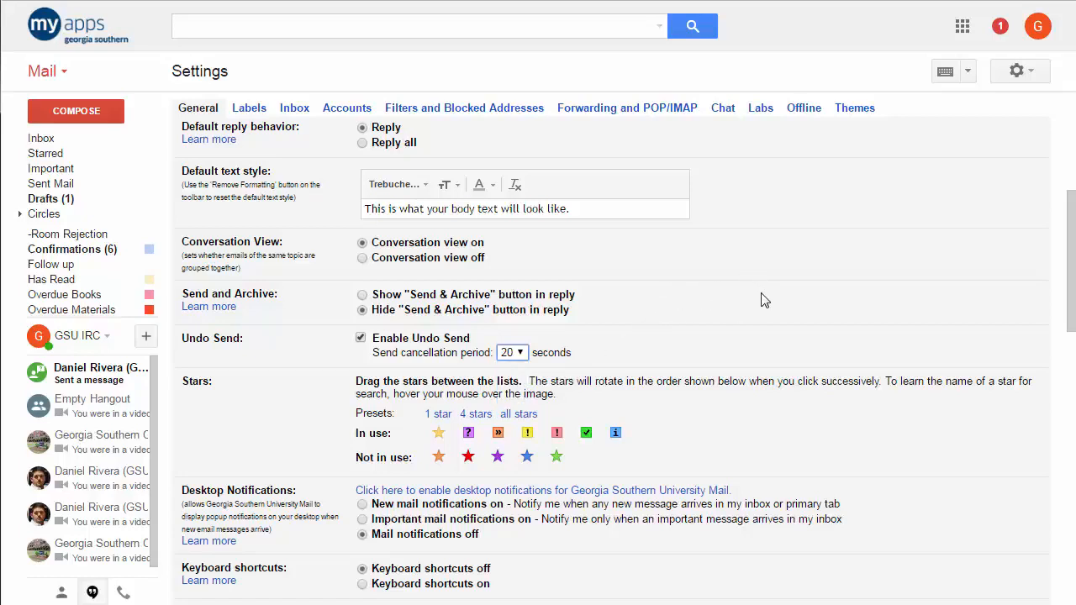
scroll("down", 3)
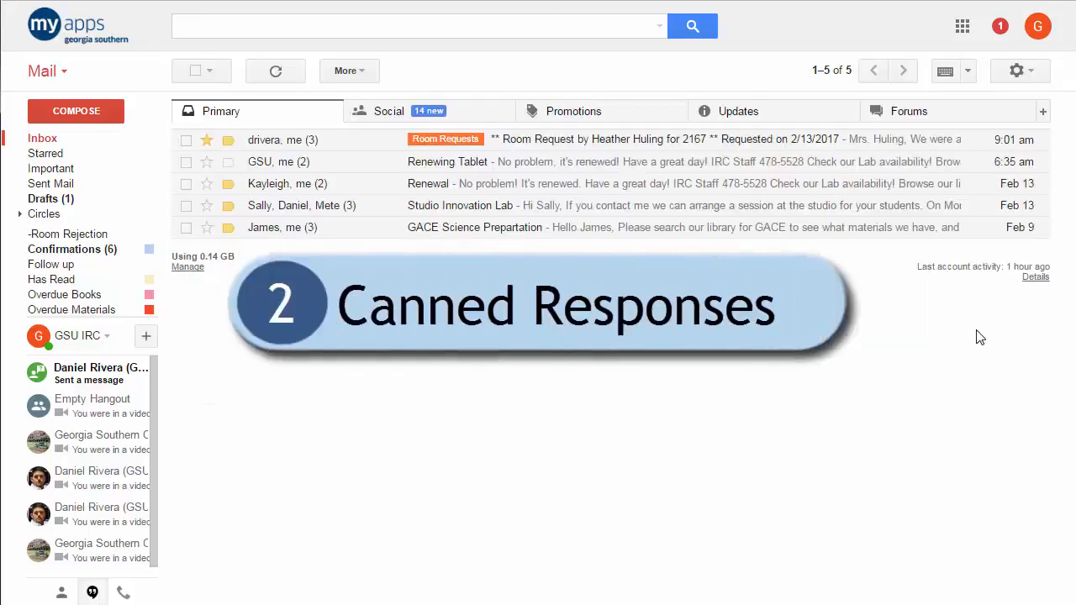
mouse_move(948, 336)
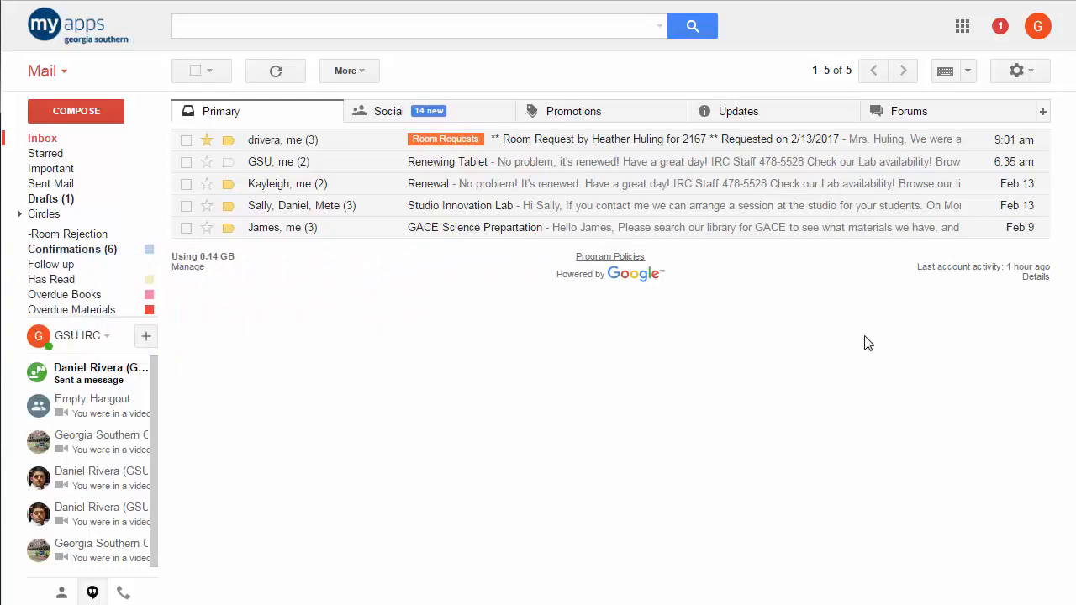
mouse_move(867, 336)
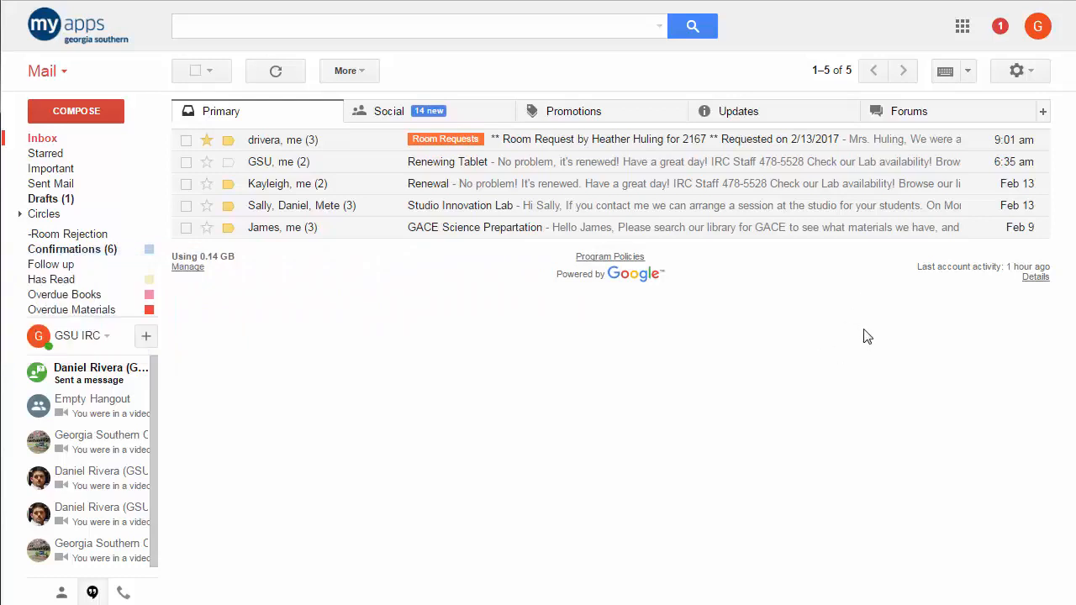
mouse_move(1071, 76)
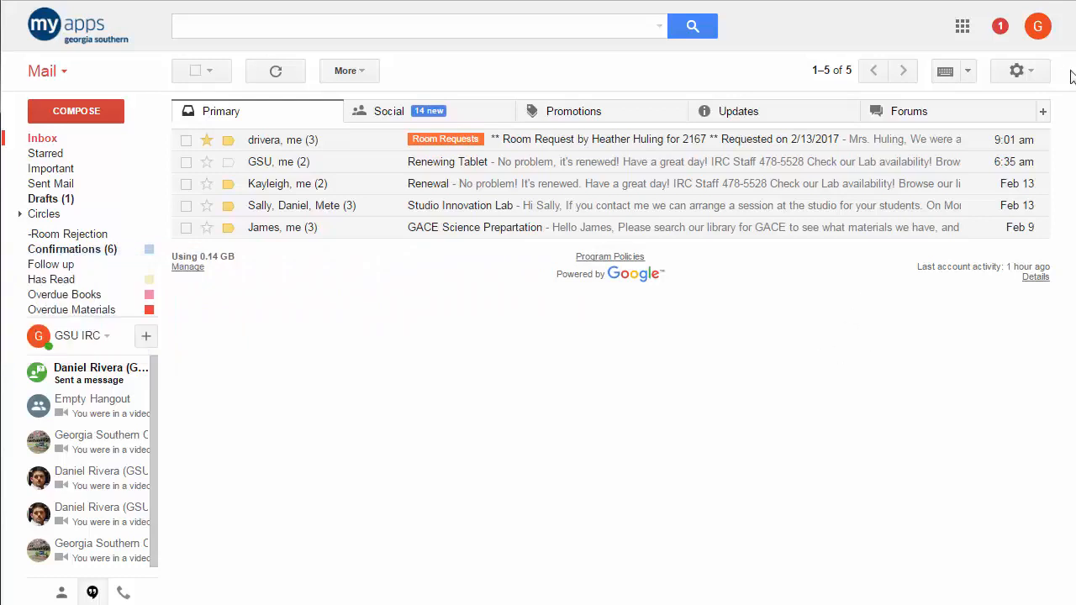
Return from the inbox to the Settings page via the gear menu
left_click(1015, 70)
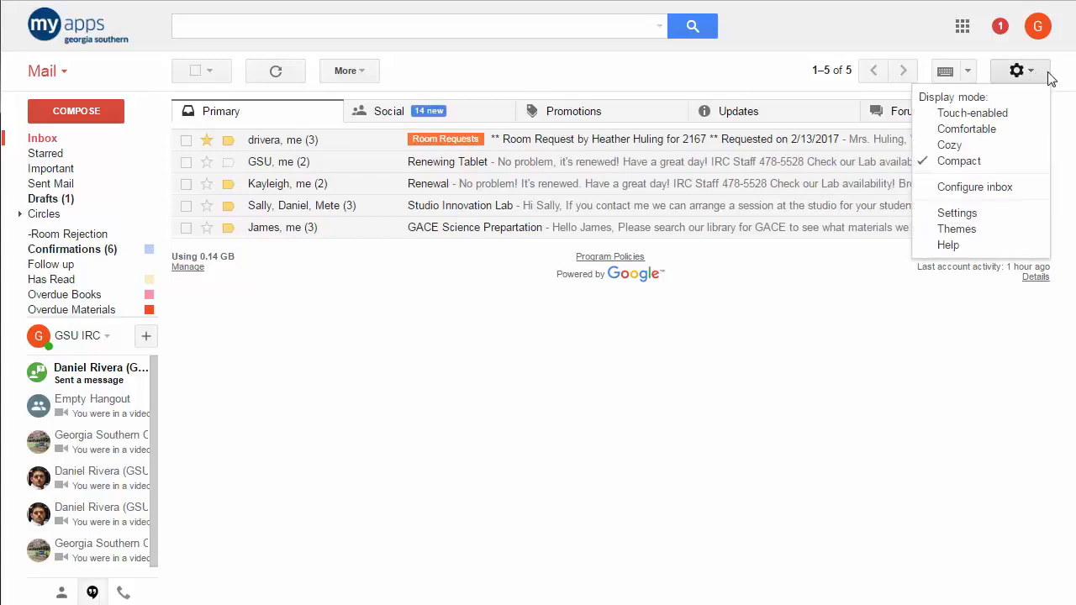
left_click(956, 212)
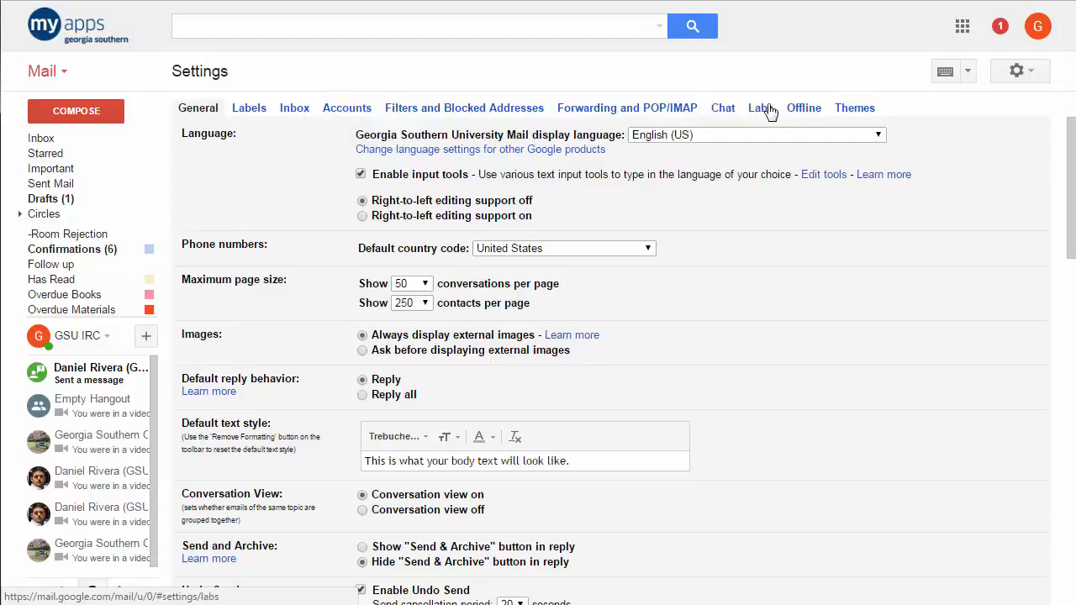
Browse the Labs settings, confirm Canned Responses is enabled, and return to the inbox
left_click(760, 108)
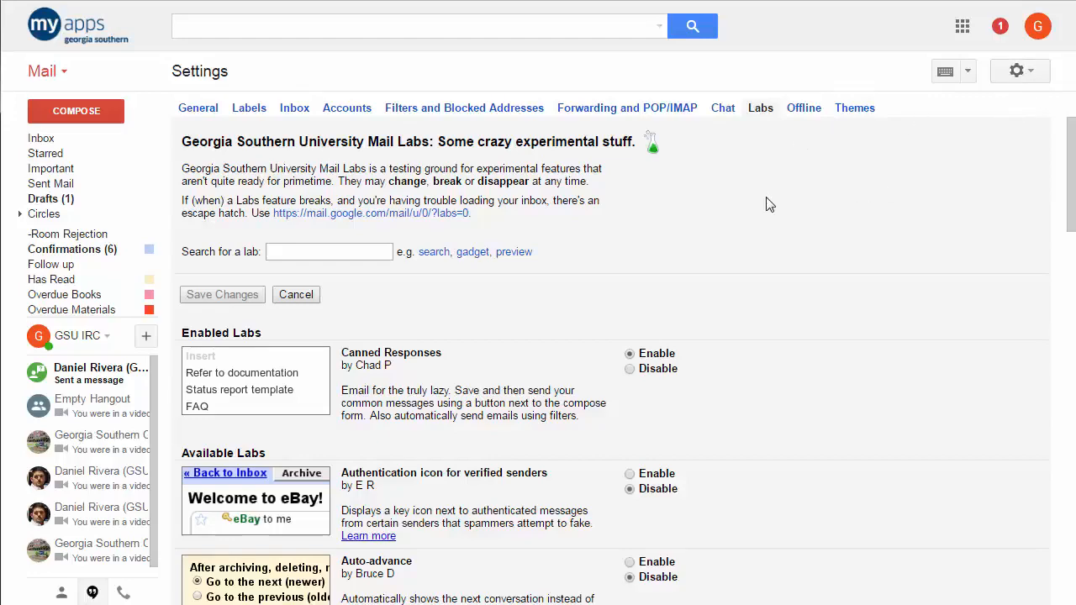
scroll("down", 3)
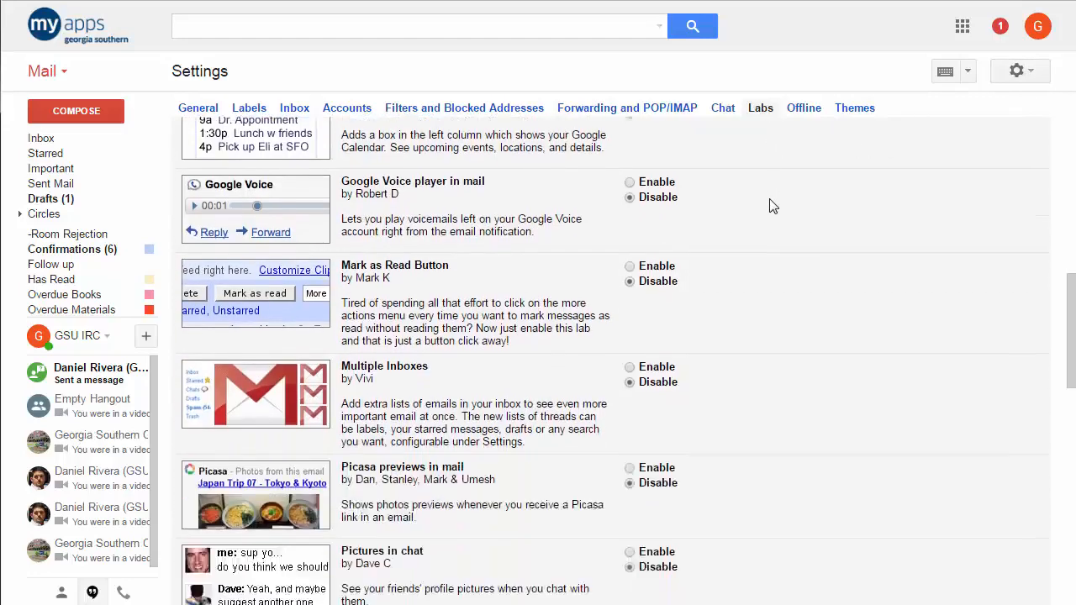
scroll("down", 3)
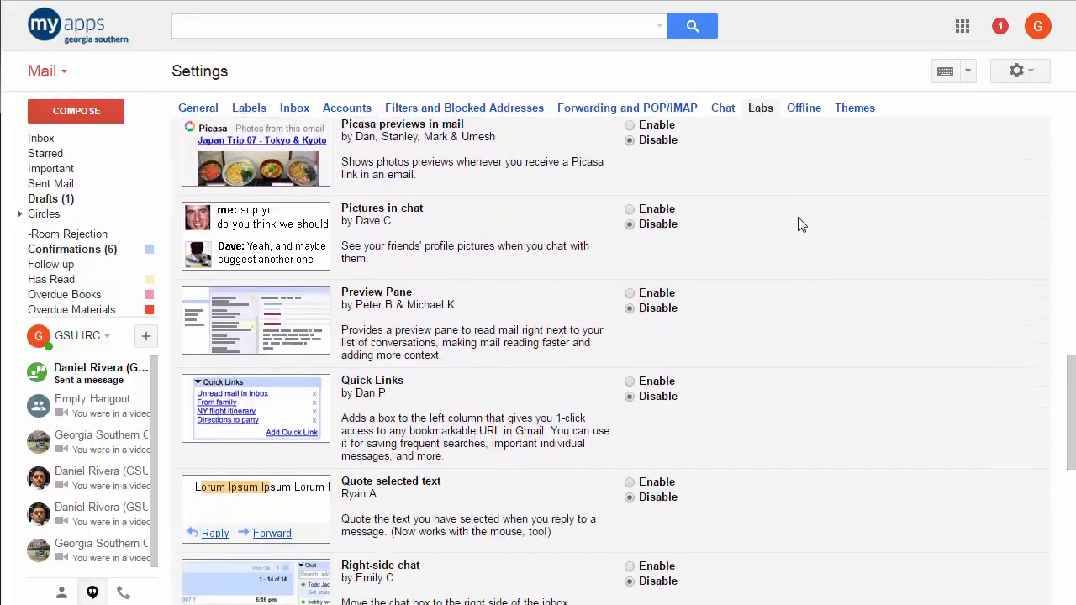
scroll("down", 3)
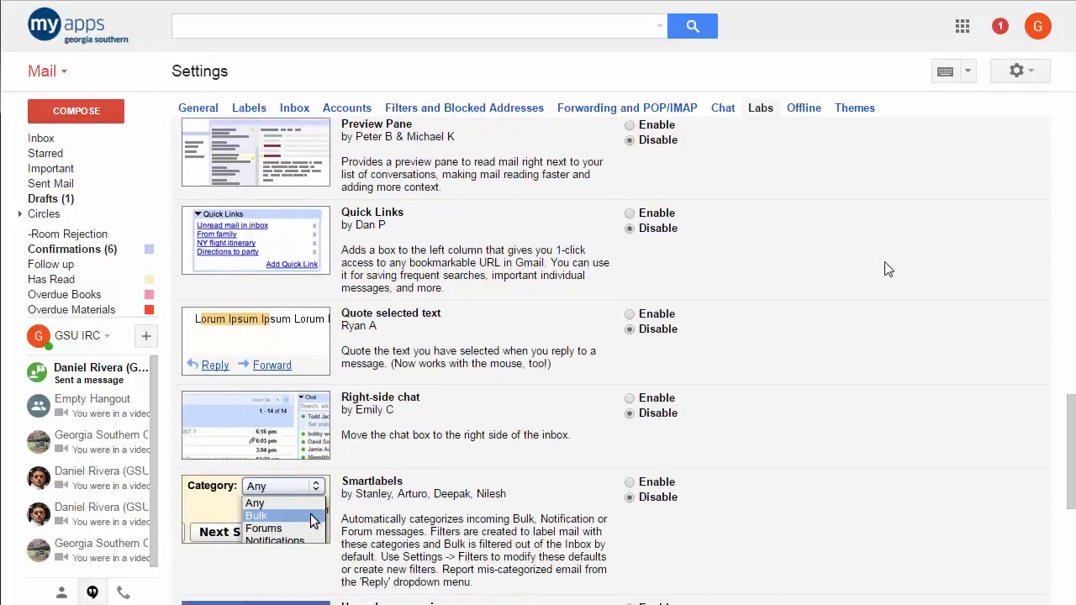
scroll("down", 3)
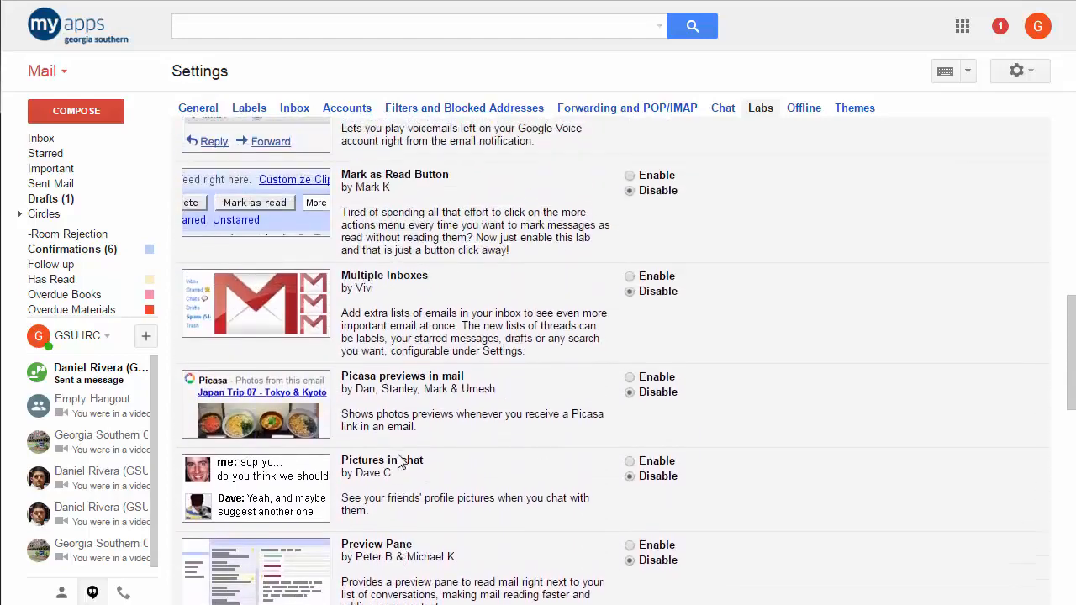
scroll("up", 3)
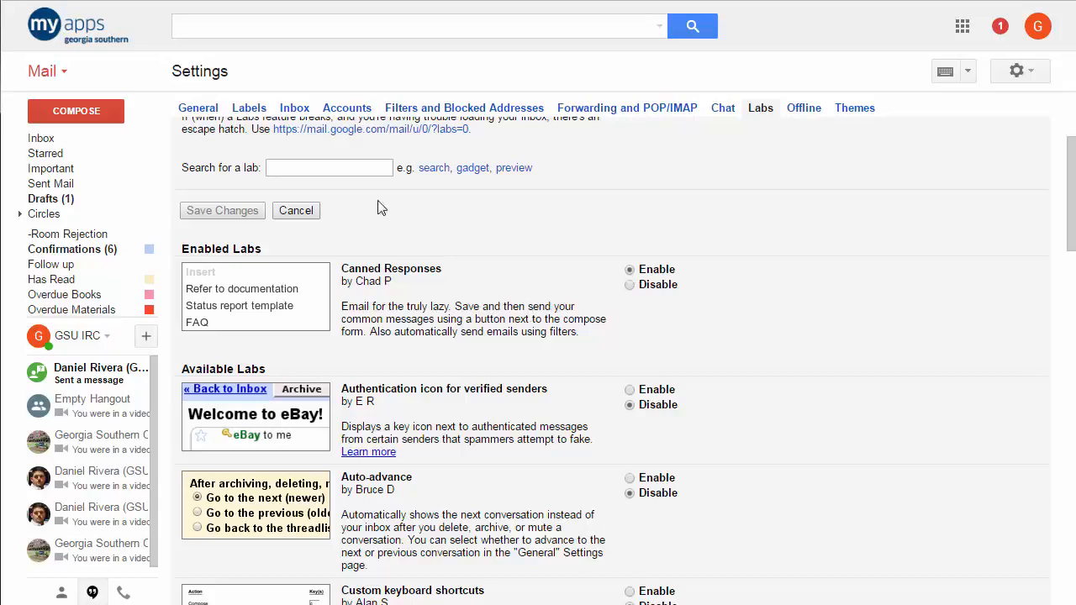
mouse_move(106, 138)
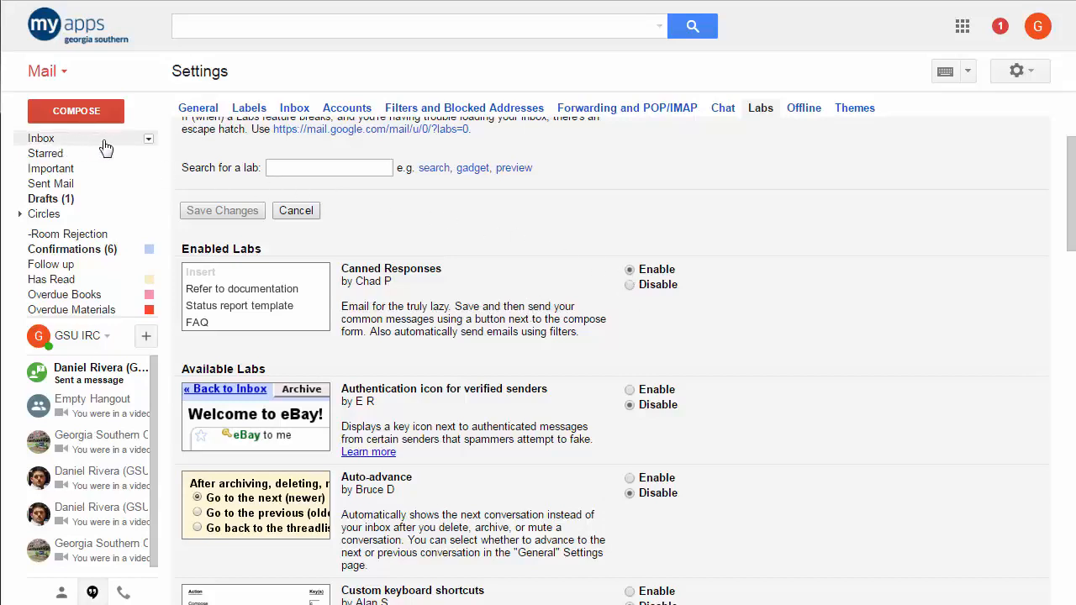
left_click(41, 138)
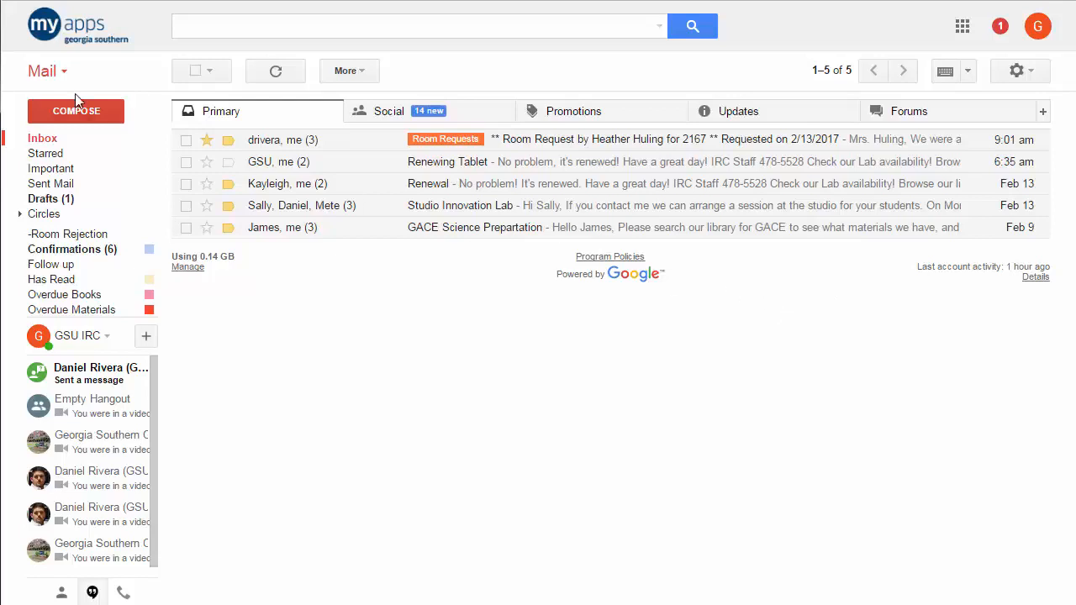
Start a new message with the IRC Staff signature pre-filled
left_click(76, 111)
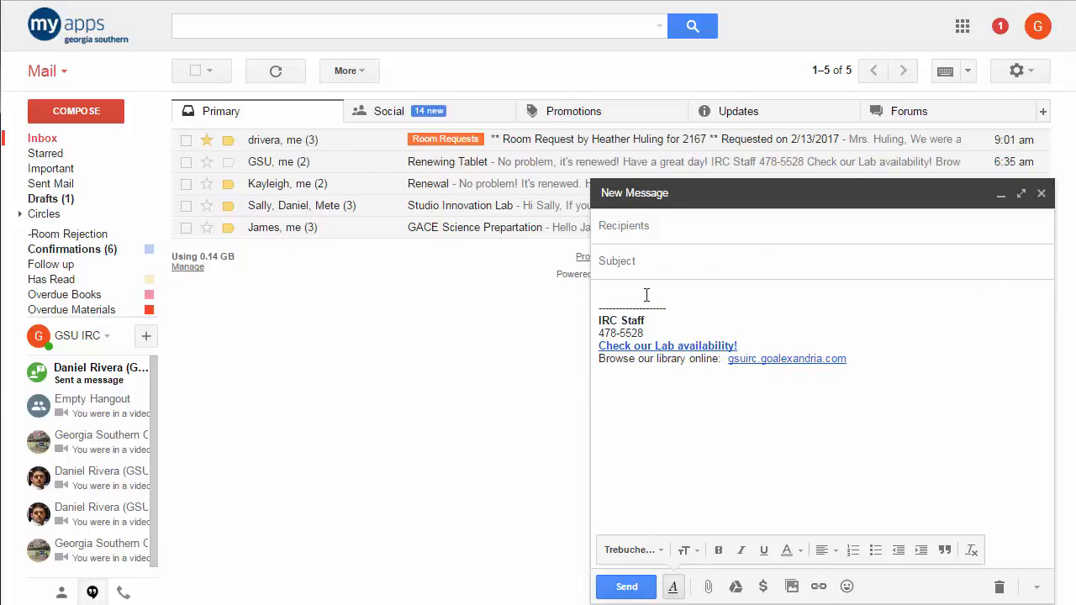
Replace the signature with the interview offer text and set the subject to 'IRC Interview Offer'
left_click_drag(598, 306, 847, 360)
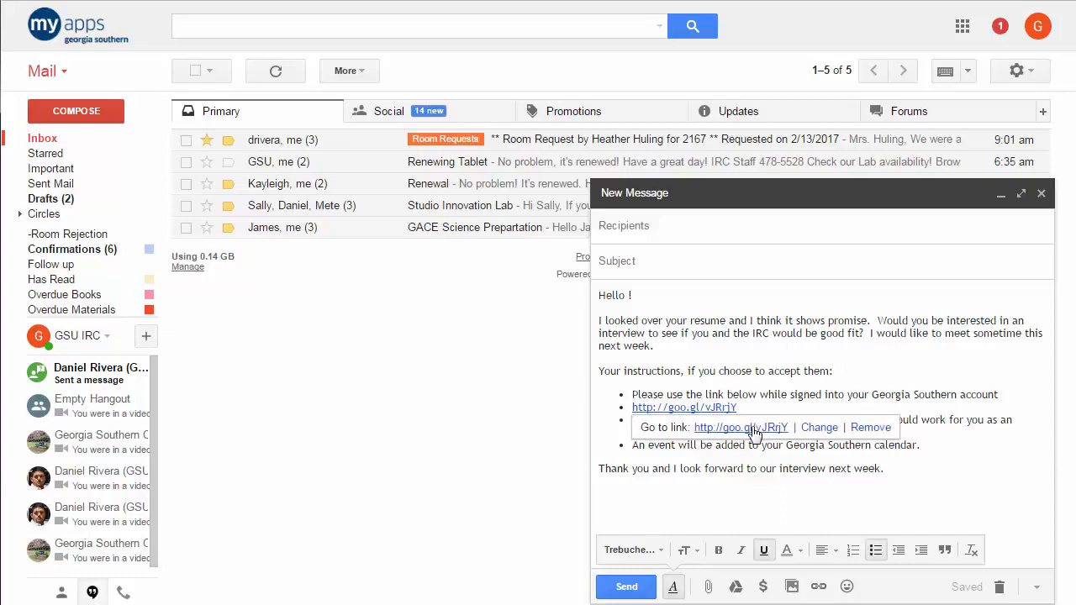
left_click(682, 407)
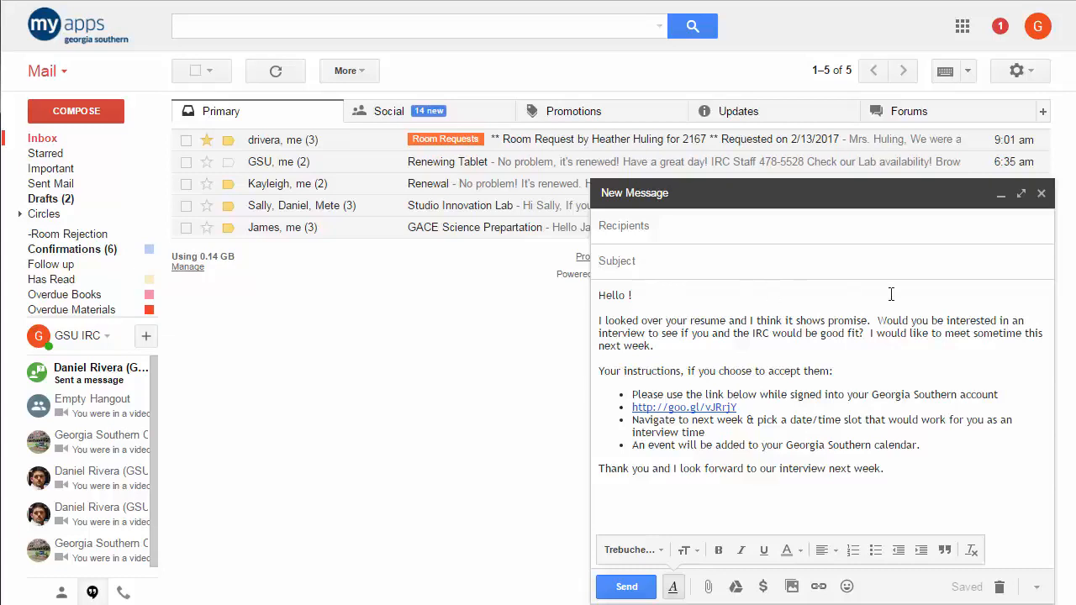
type("IRC Interview Offer")
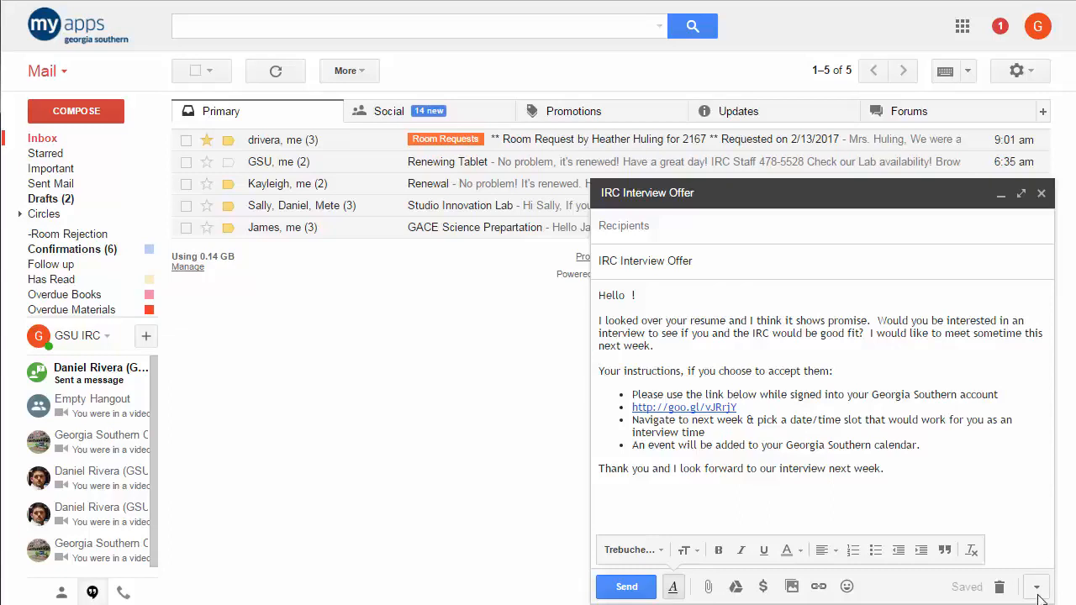
Save the draft as a new canned response named 'IRC Interview Offer'
left_click(1036, 585)
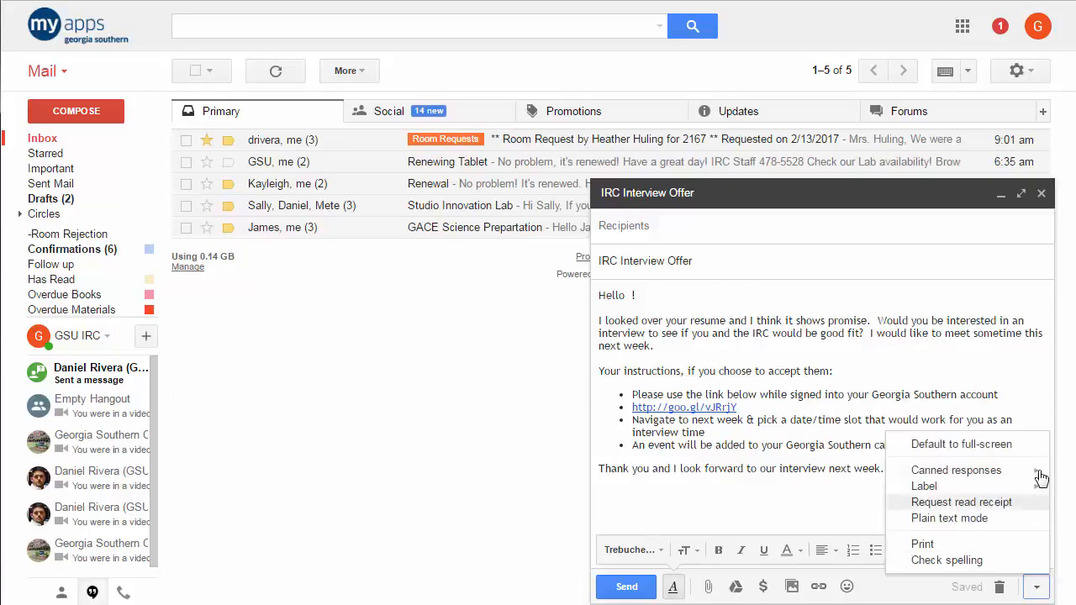
left_click(955, 471)
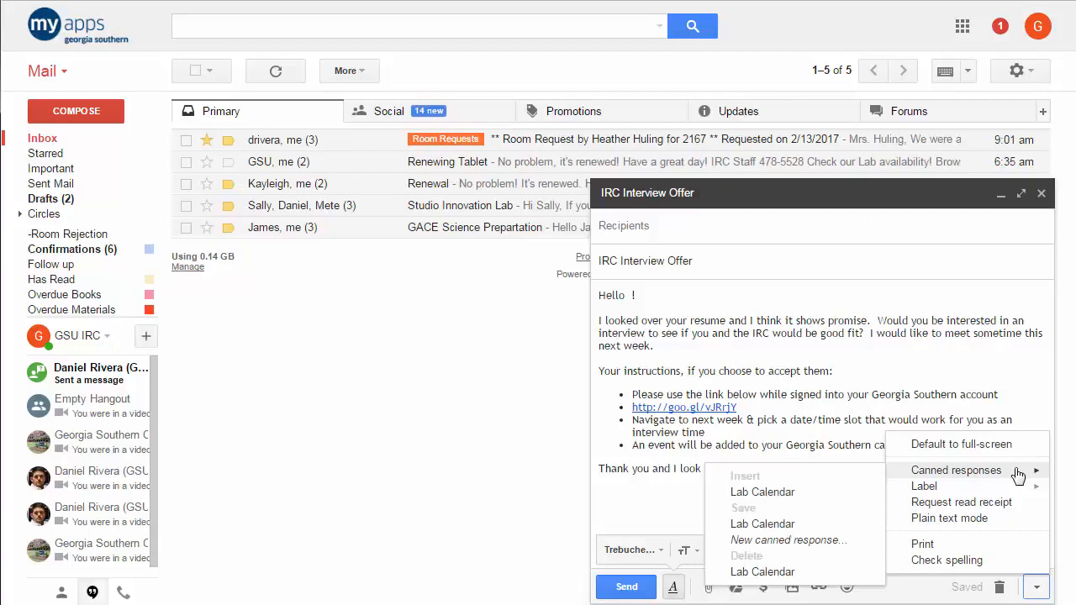
mouse_move(867, 484)
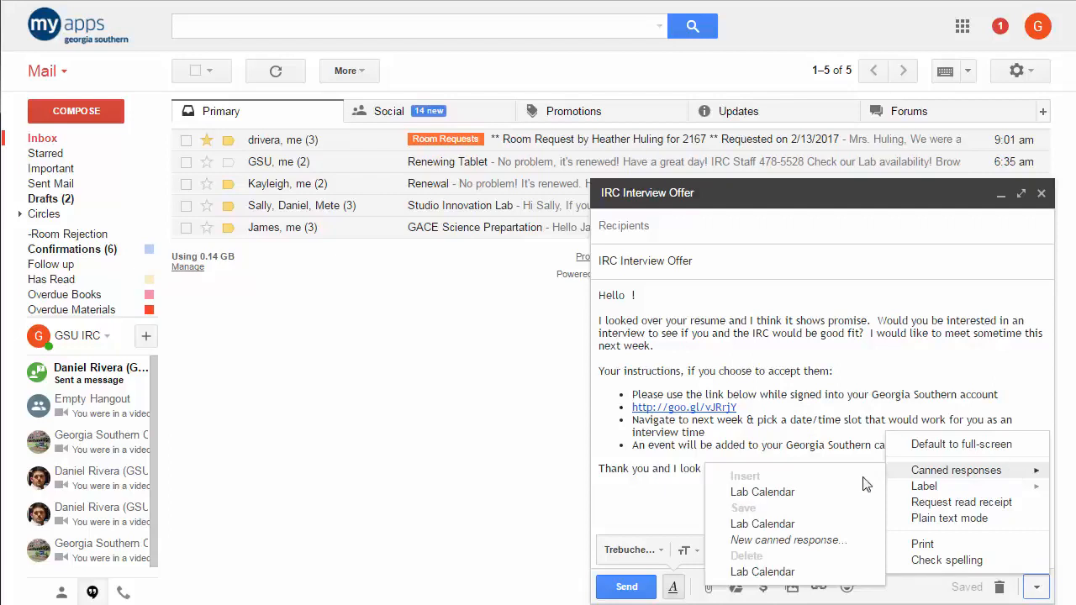
mouse_move(761, 525)
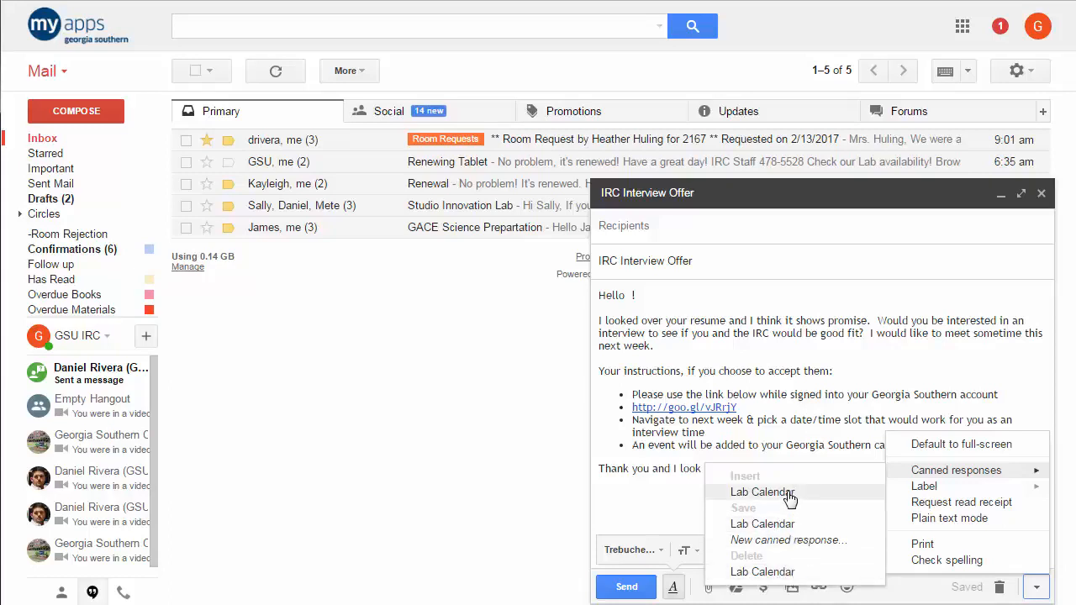
mouse_move(789, 540)
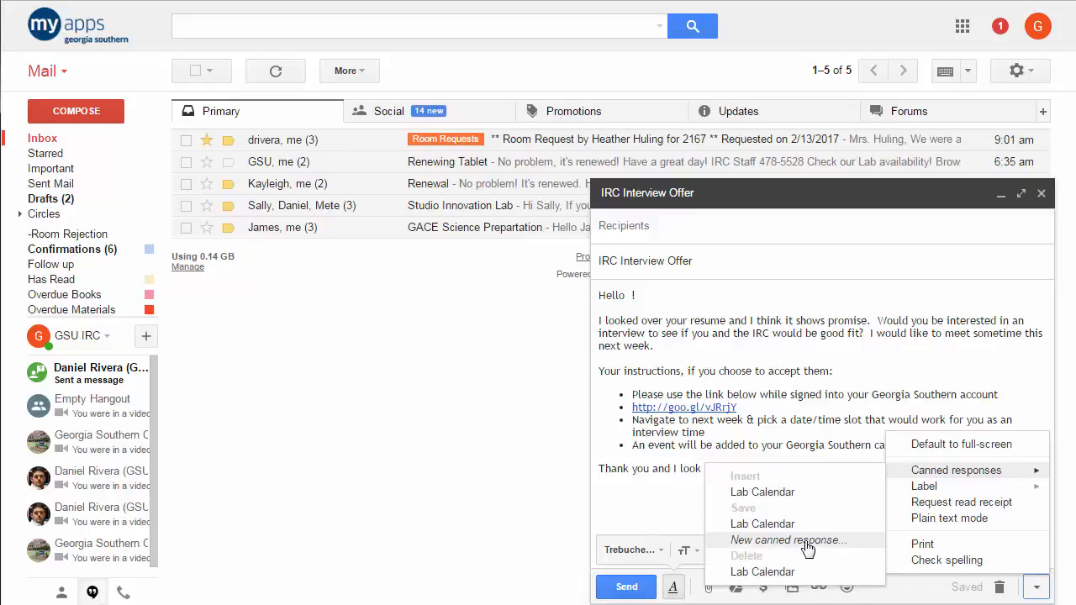
mouse_move(743, 474)
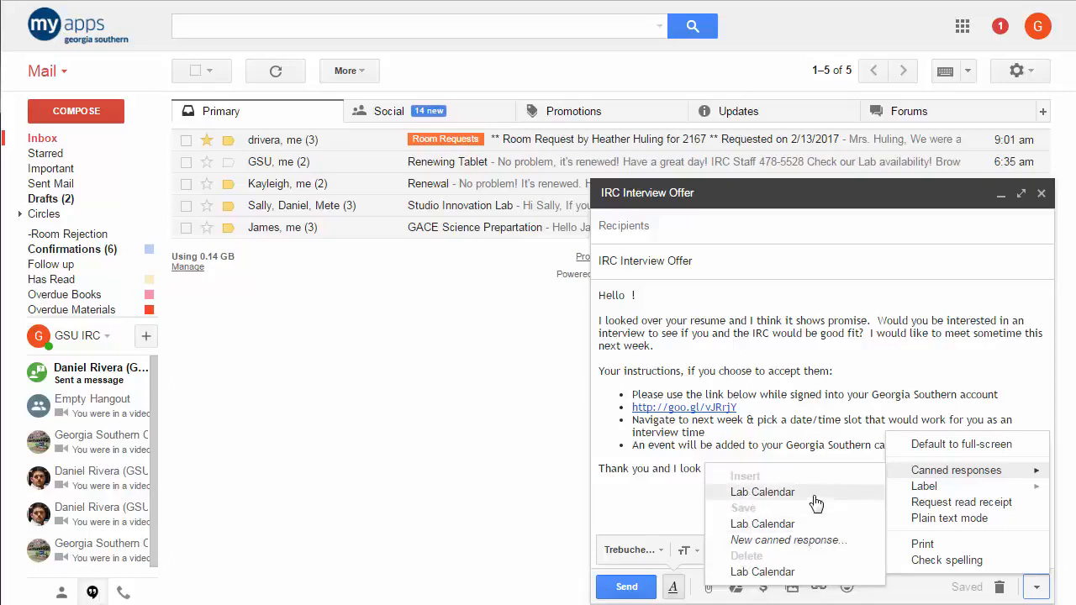
mouse_move(777, 494)
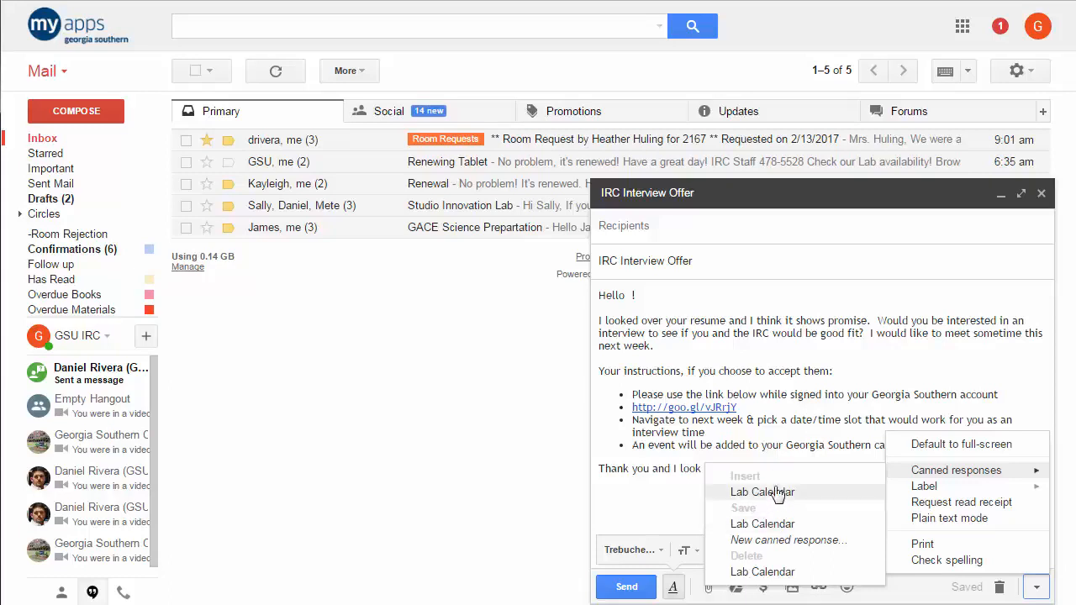
mouse_move(811, 540)
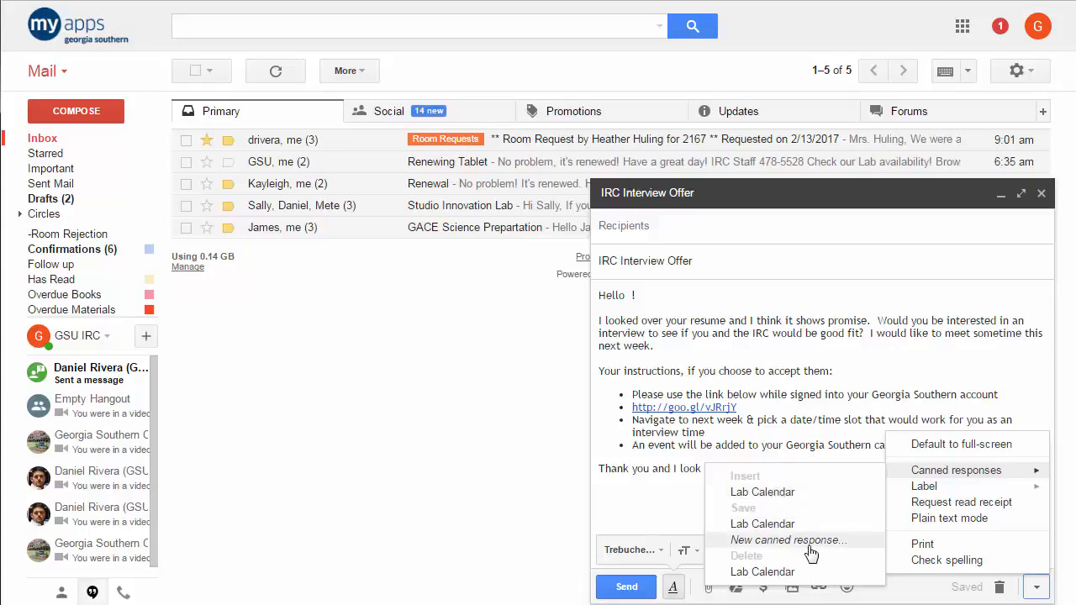
left_click(787, 540)
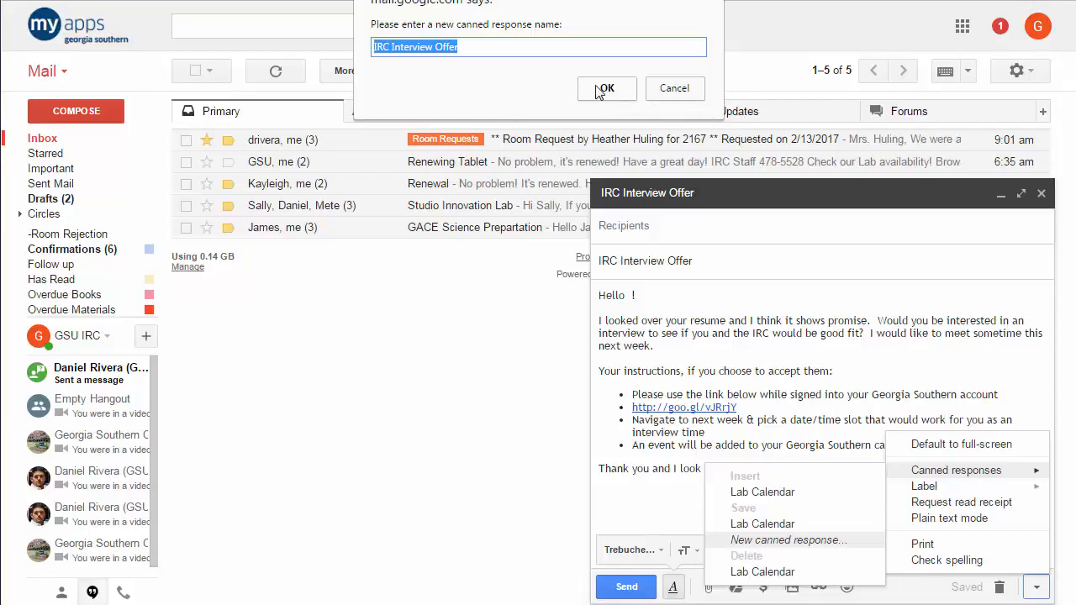
left_click(605, 87)
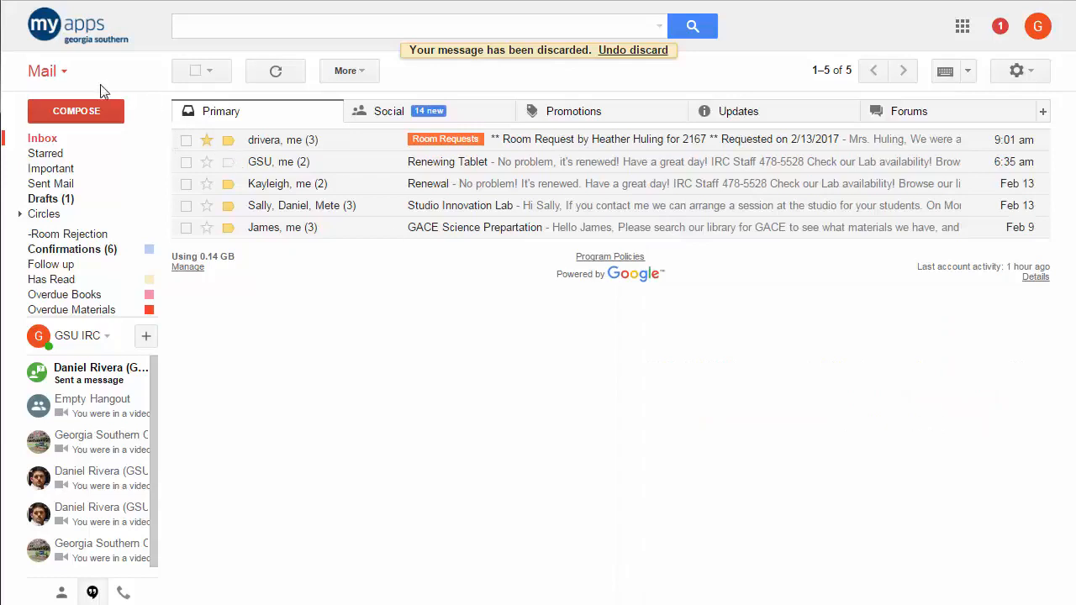
mouse_move(251, 182)
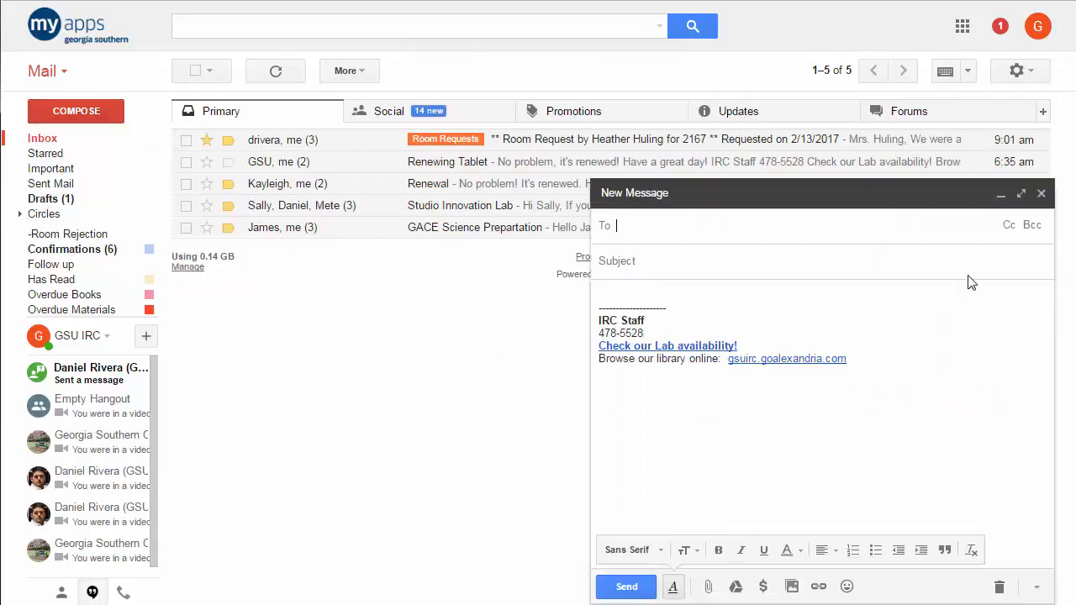
Insert the saved 'IRC Interview Offer' canned response into the new message
left_click(1036, 587)
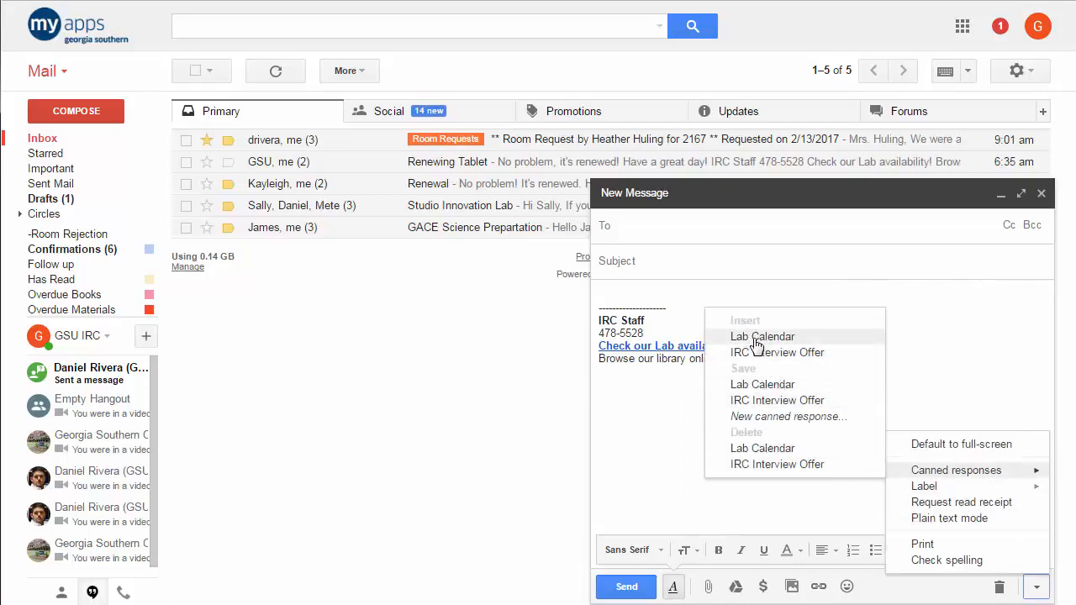
left_click(777, 353)
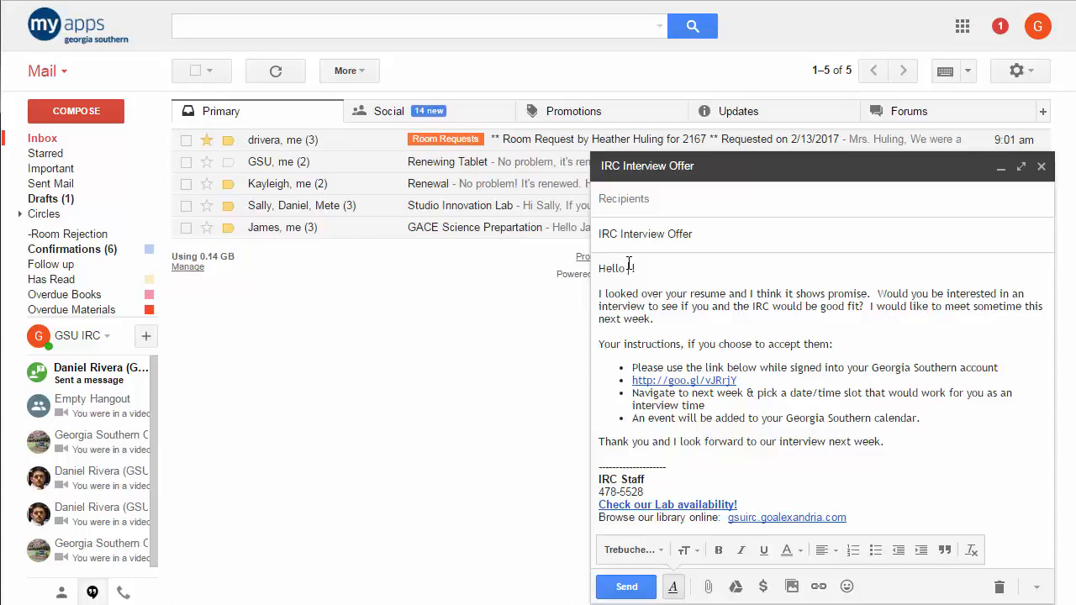
Personalise the greeting to 'Hello John Doe!' and add placeholder text to the body
type("John")
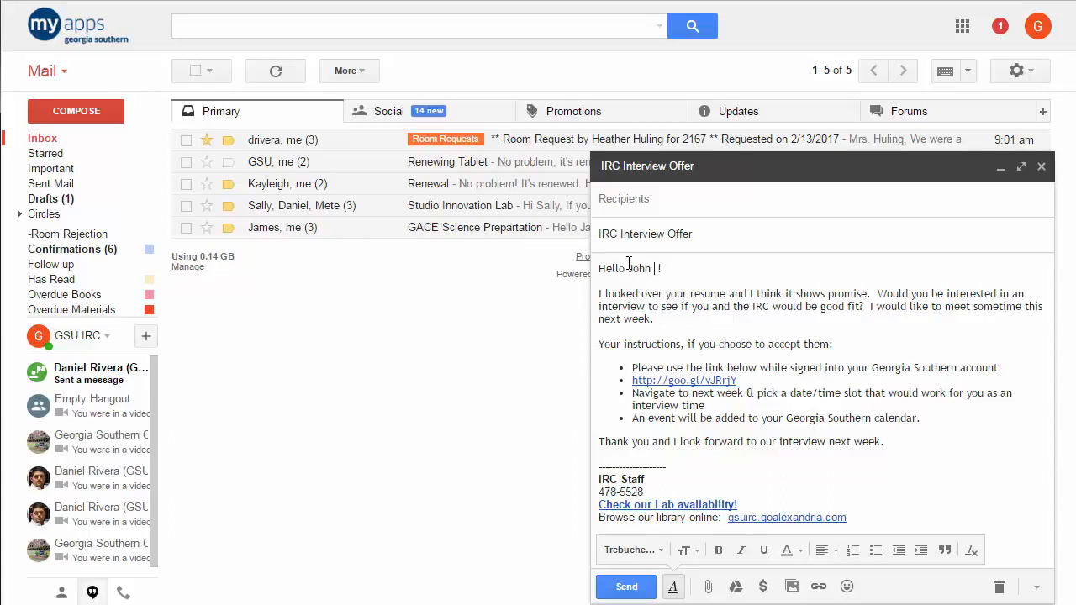
type("Doe")
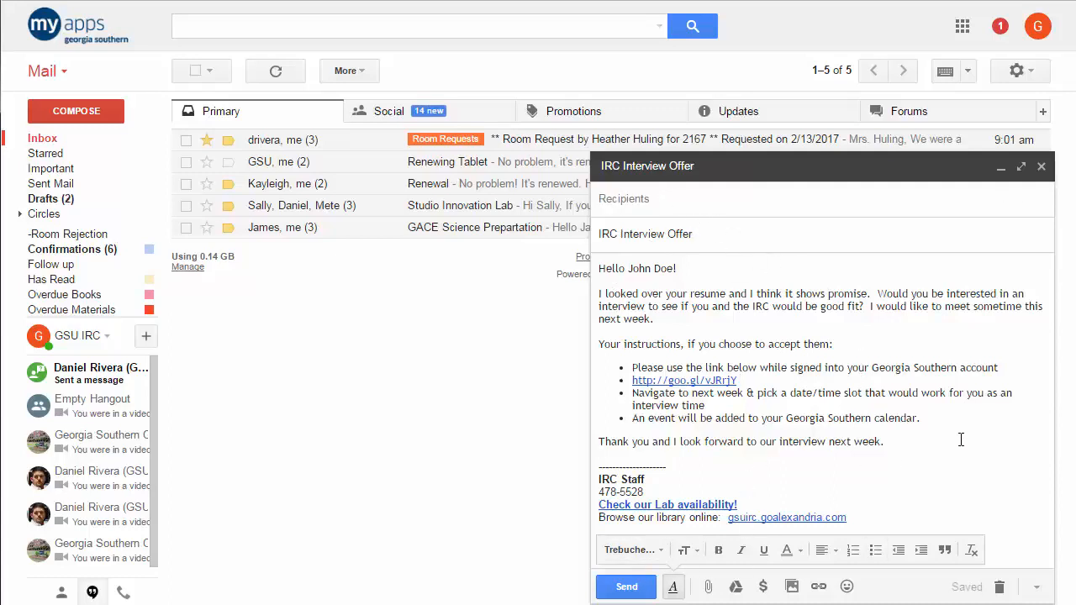
type("jksfdfksd asfjdk")
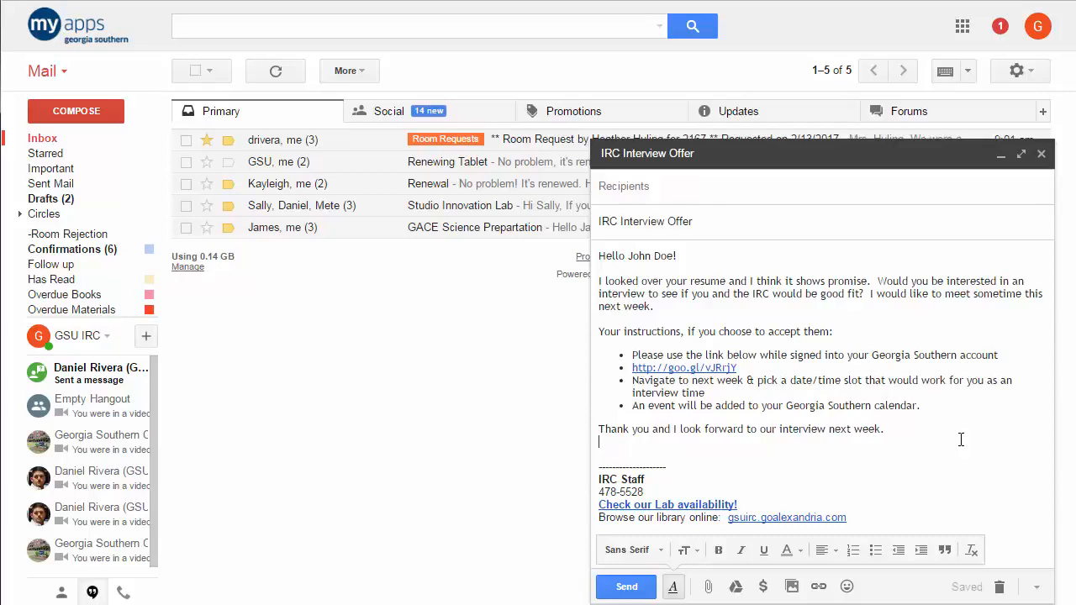
mouse_move(1035, 587)
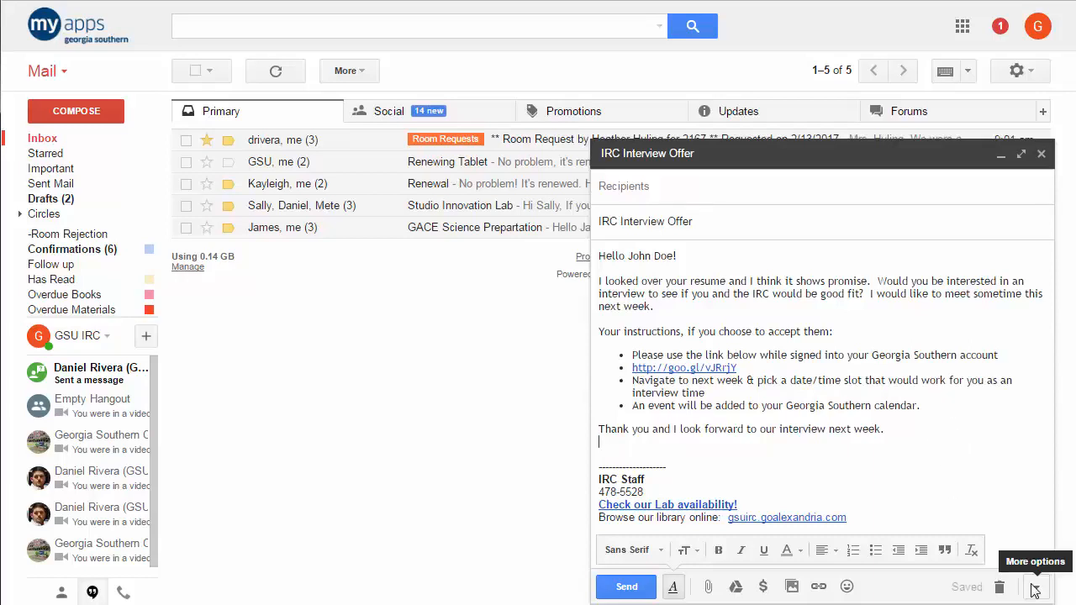
left_click(1035, 587)
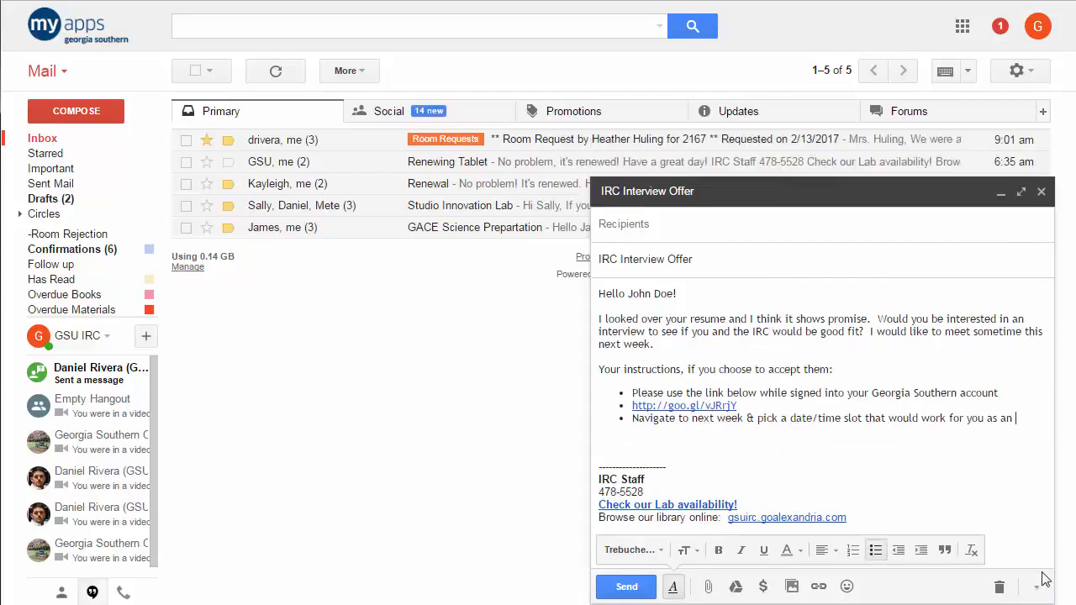
left_click(1036, 585)
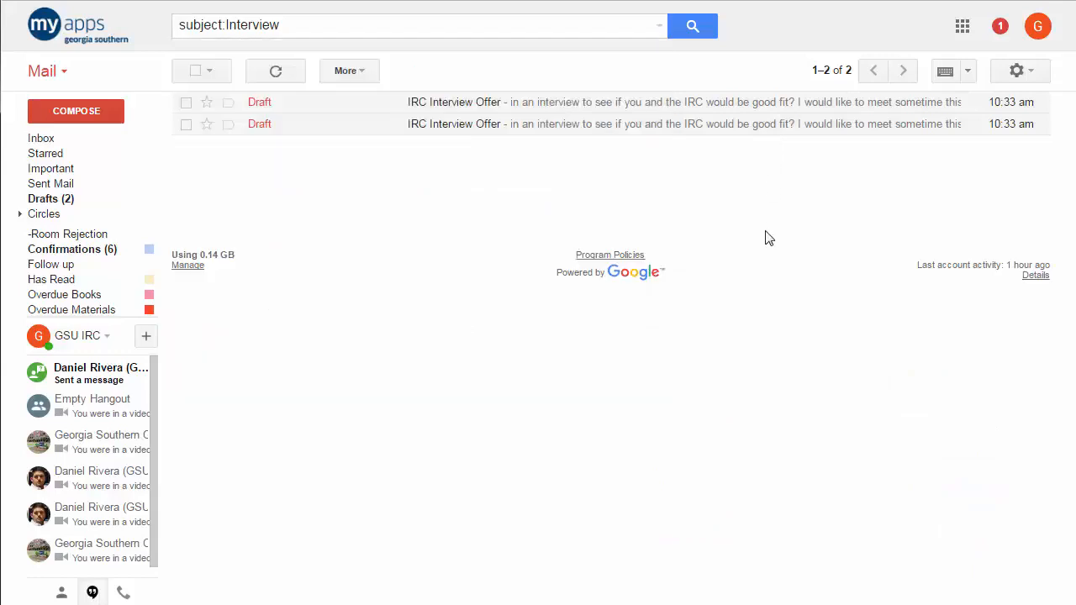
mouse_move(723, 220)
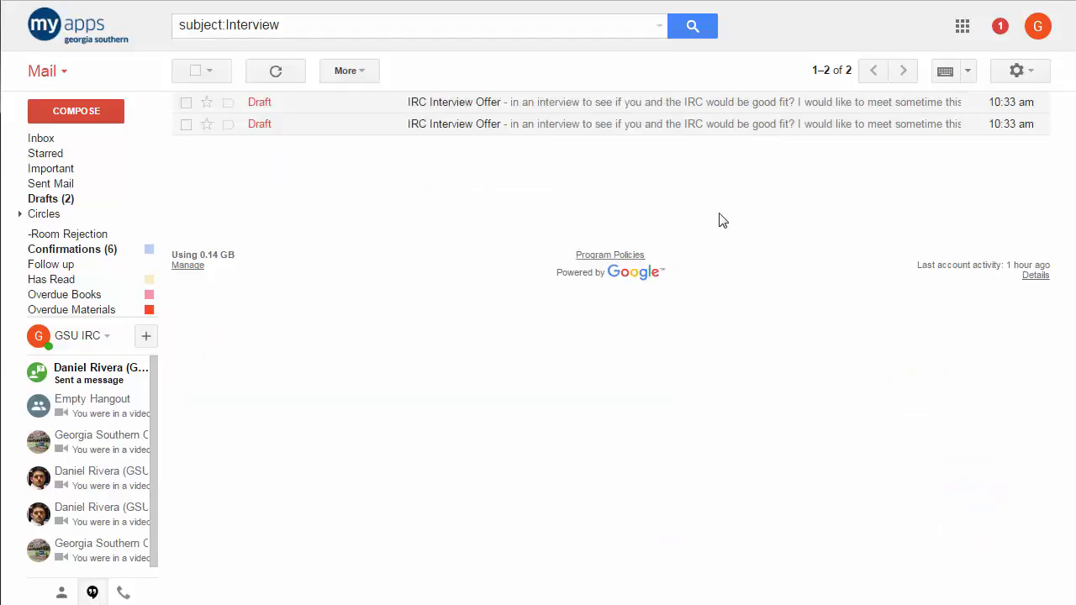
mouse_move(714, 232)
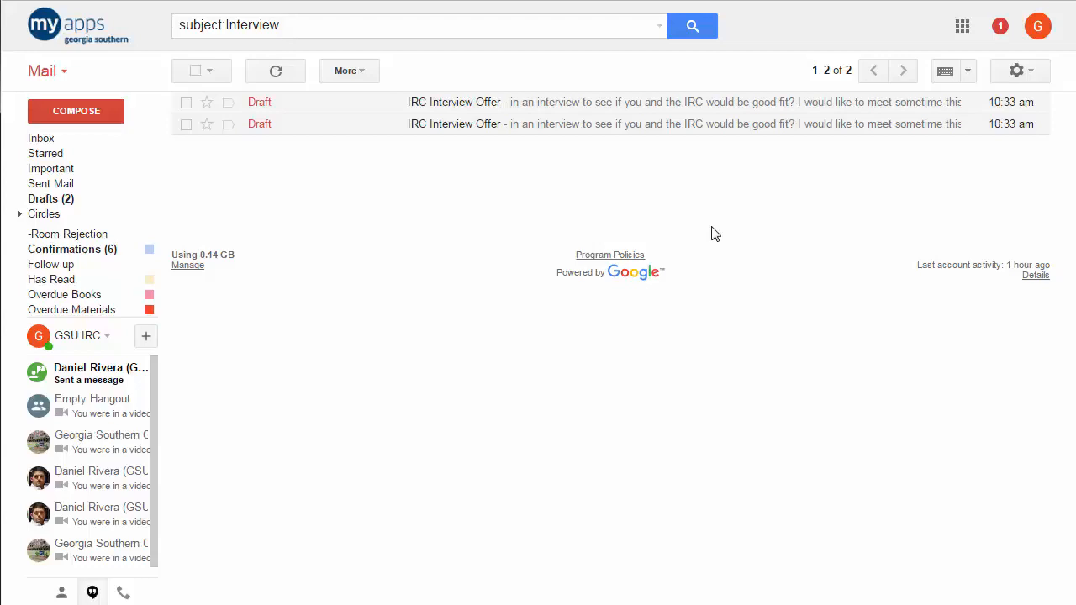
mouse_move(746, 215)
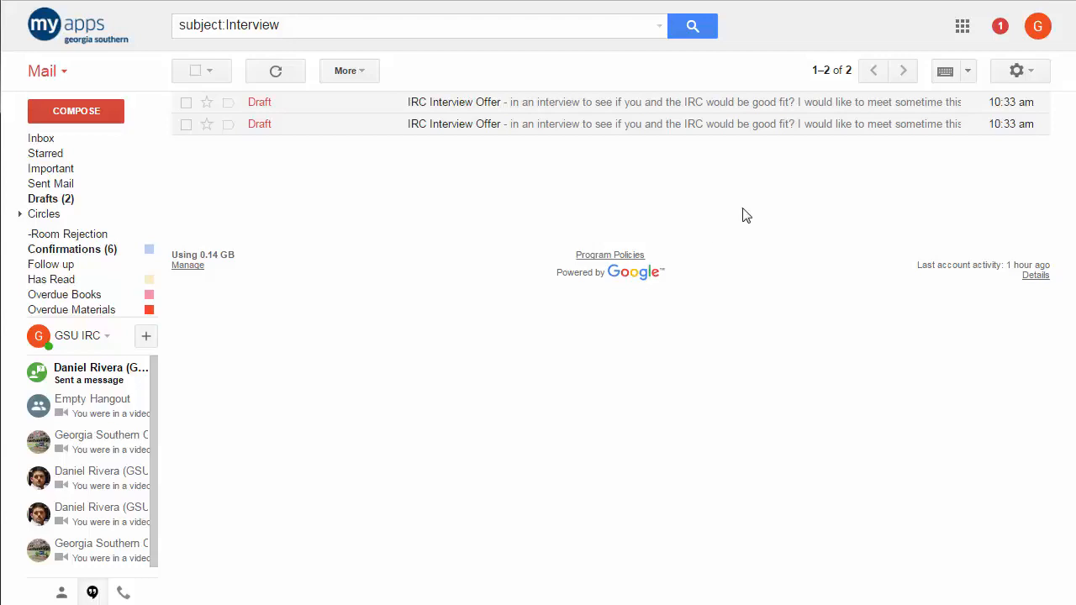